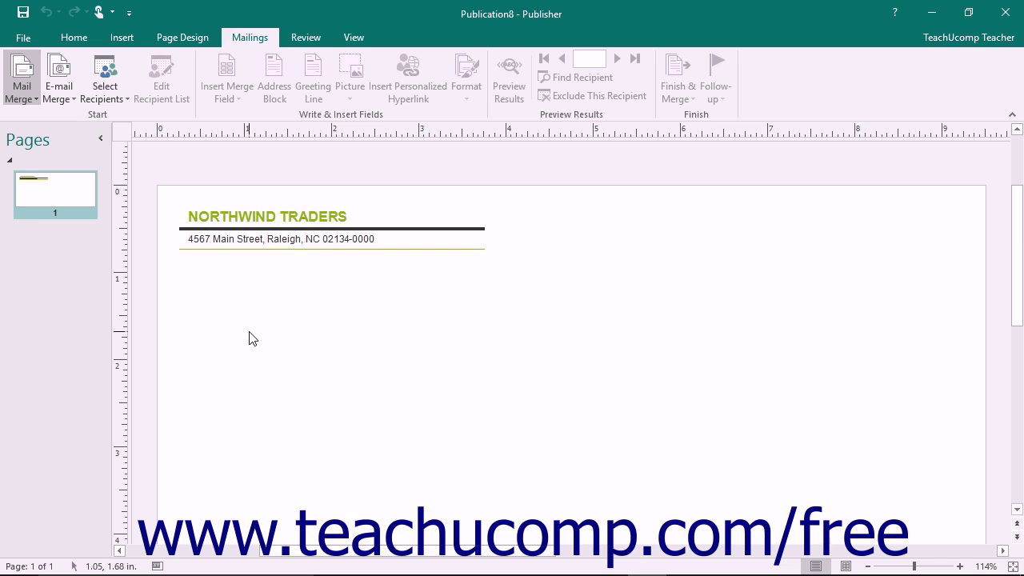
mouse_move(48, 119)
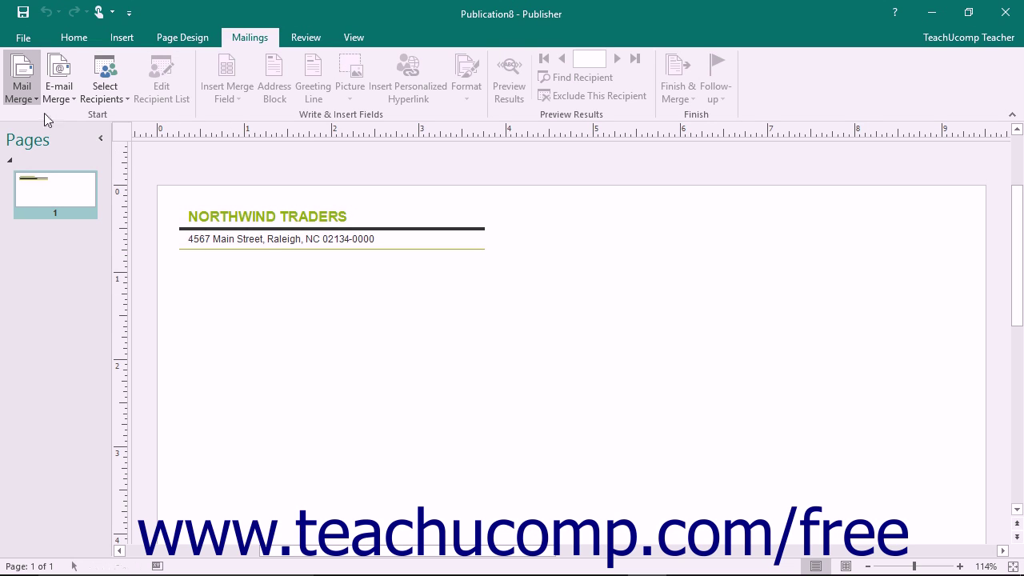
Step: Open Mail Merge and choose typing a new recipient list as the data source
left_click(22, 78)
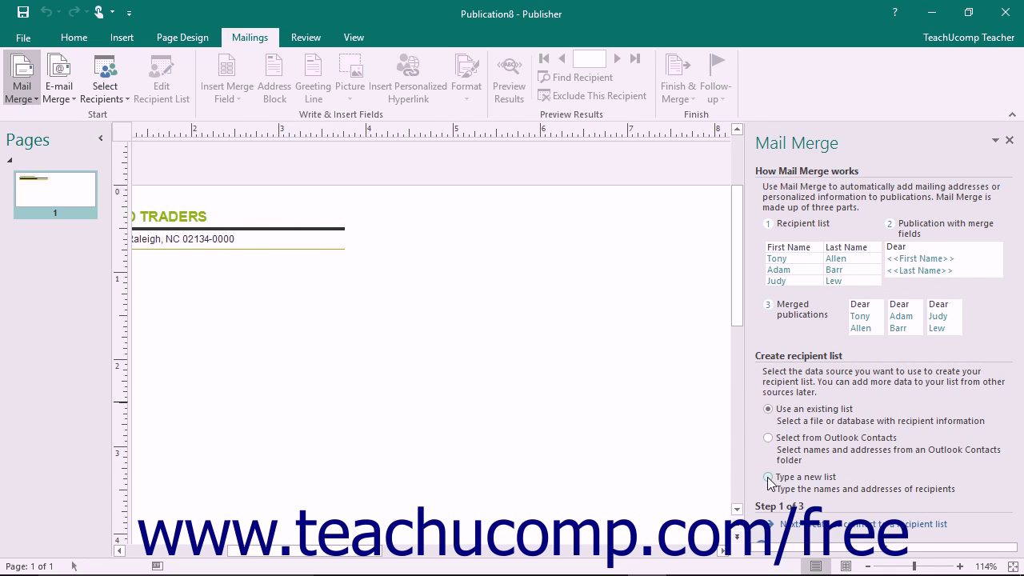
left_click(768, 477)
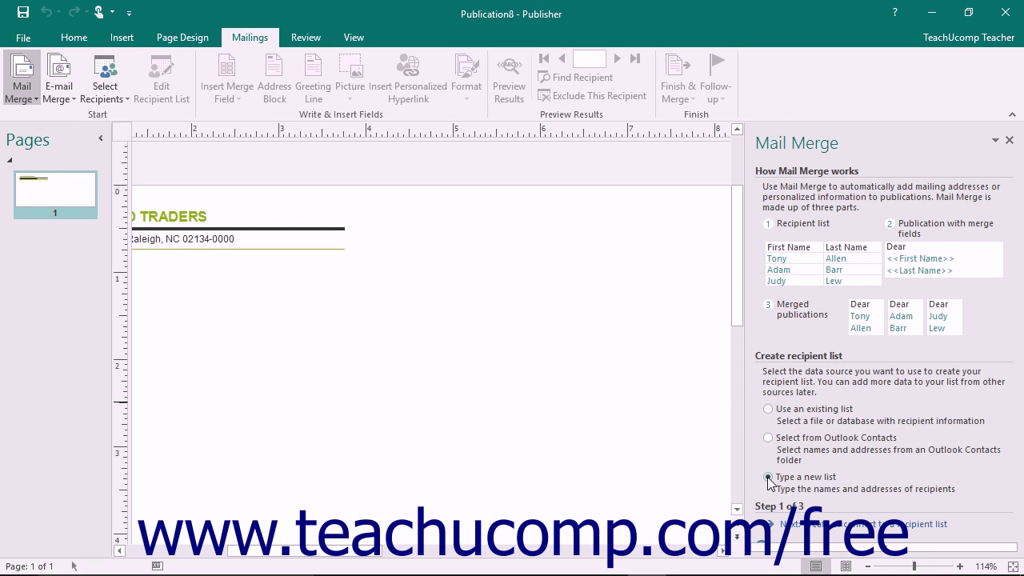
left_click(768, 477)
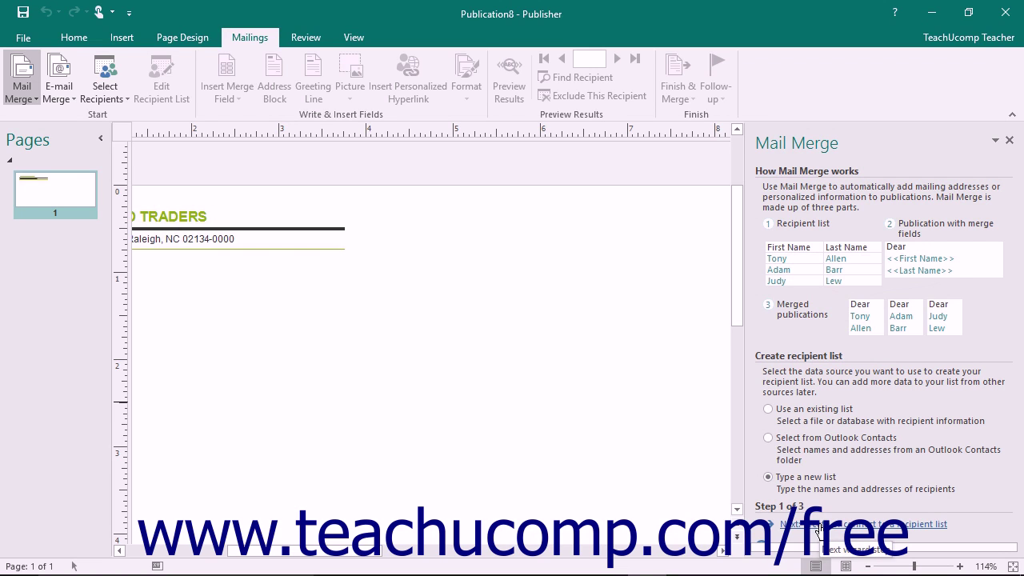
Step: Continue to create the recipient list, opening a blank New Address List entry row
left_click(865, 525)
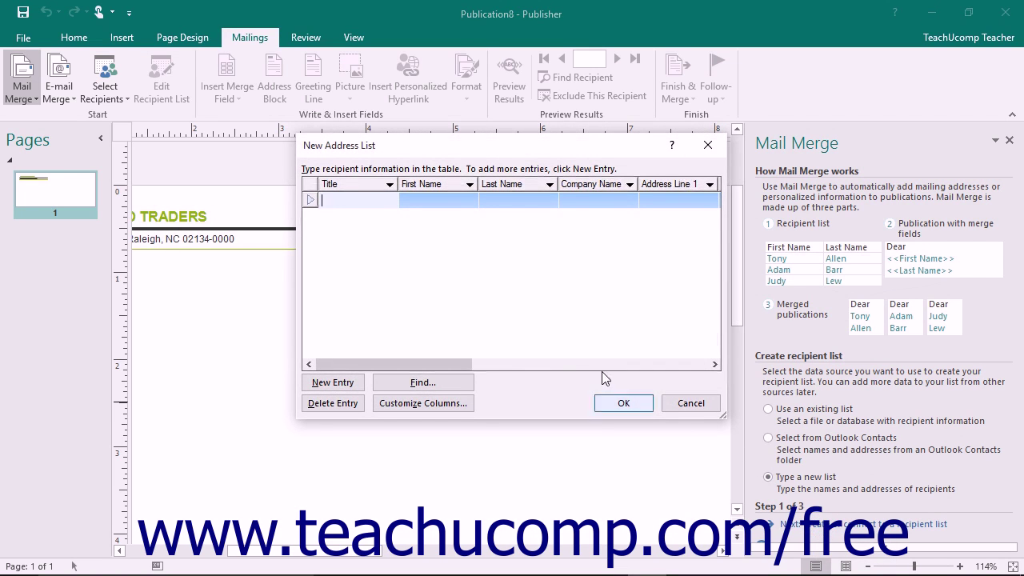
mouse_move(483, 323)
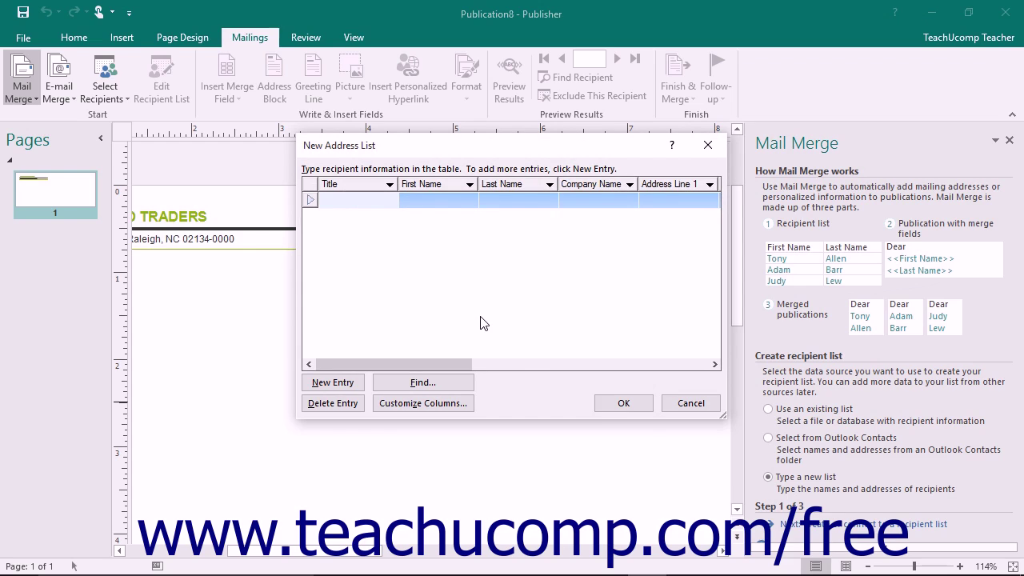
left_click(352, 200)
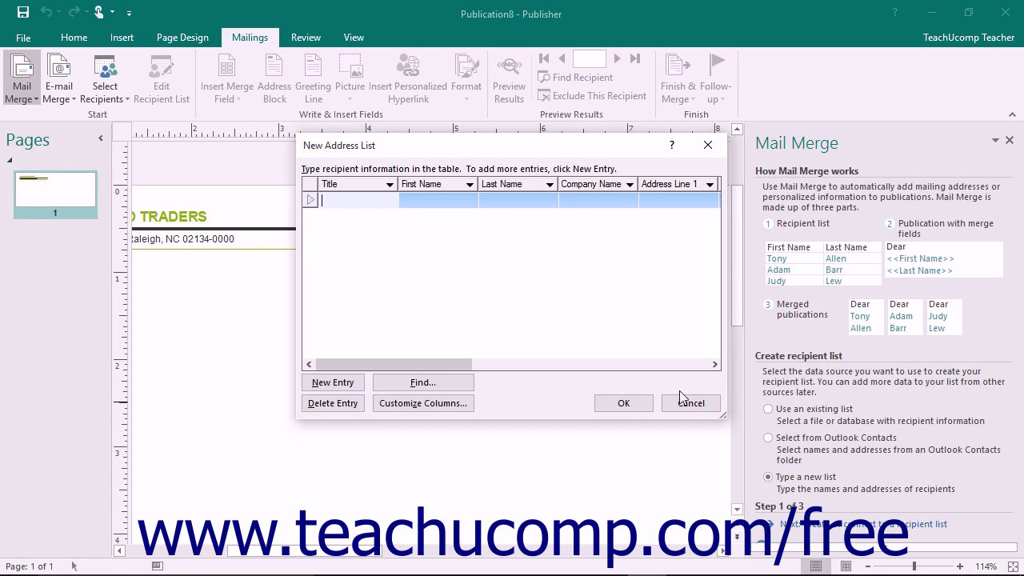
left_click(690, 403)
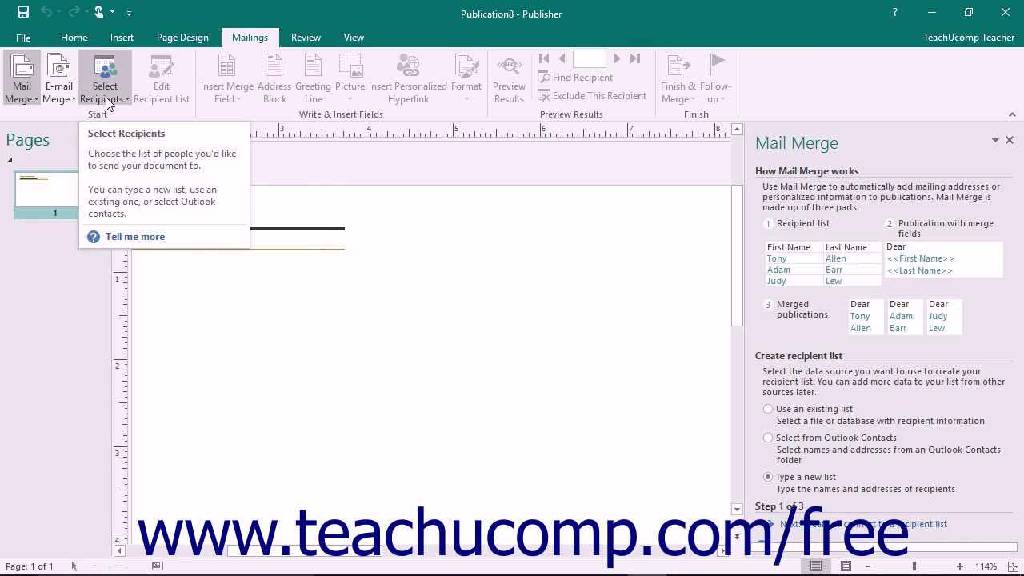
left_click(104, 77)
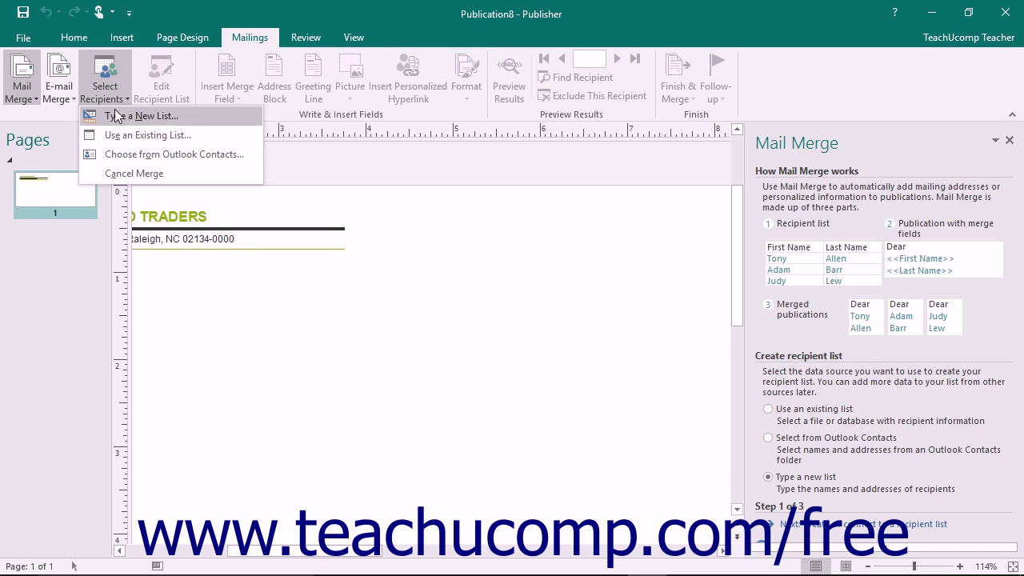
mouse_move(118, 119)
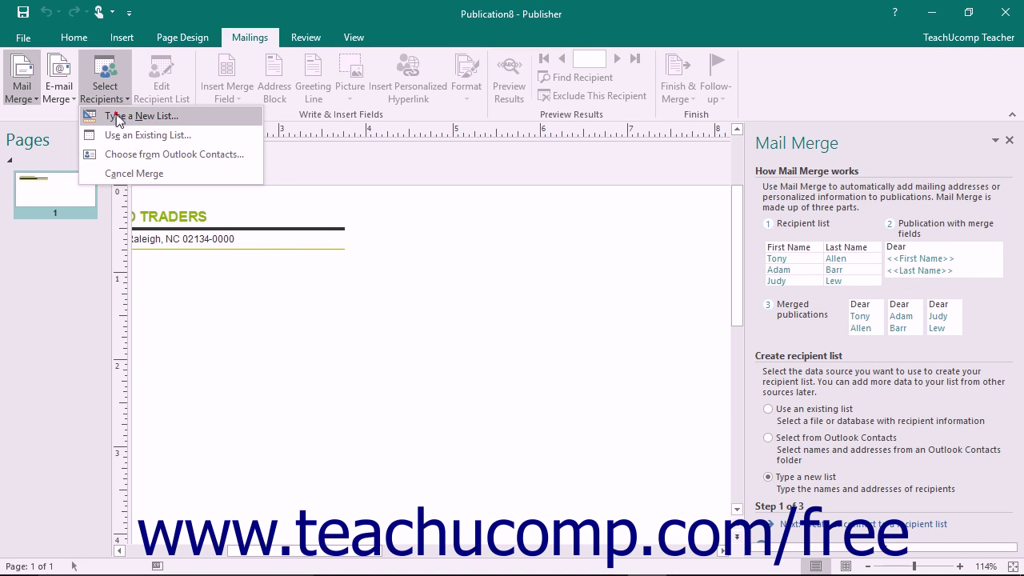
left_click(142, 116)
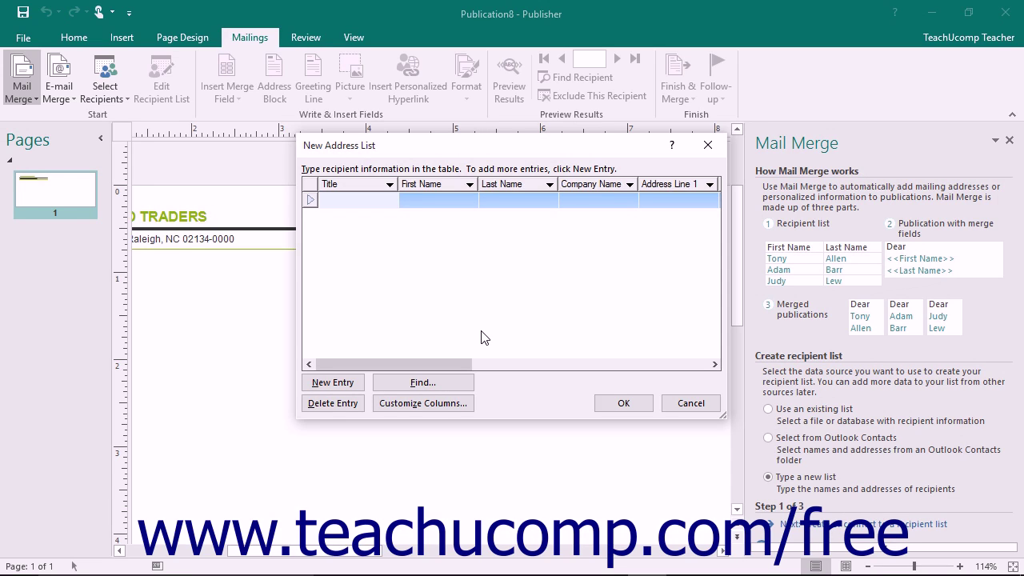
Step: Enter recipients starting with 'MR.' 'Jon', adding rows for Sally Smith, Don Brown, Jane and Jeffrey Jones
left_click(352, 200)
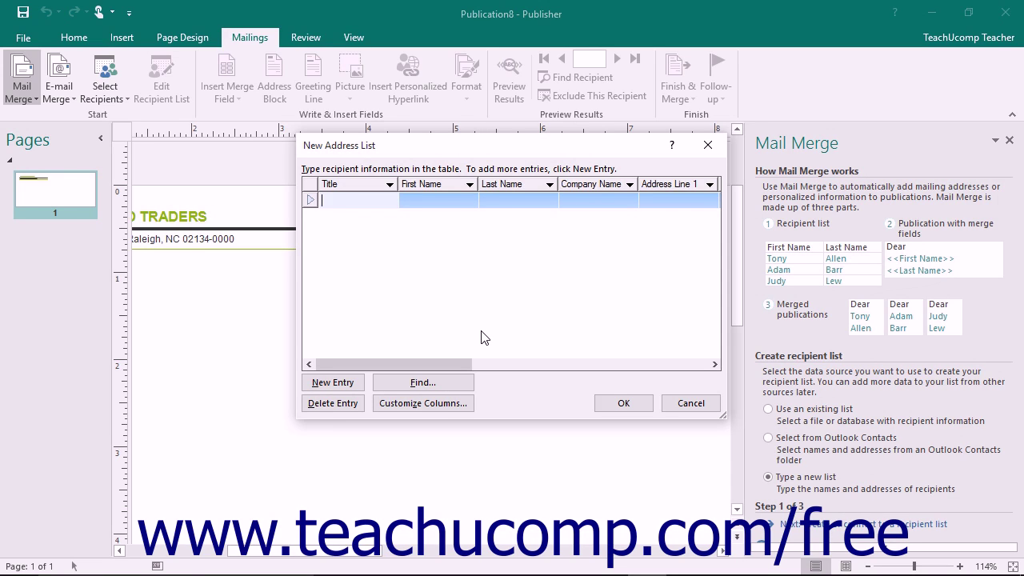
type("MR.")
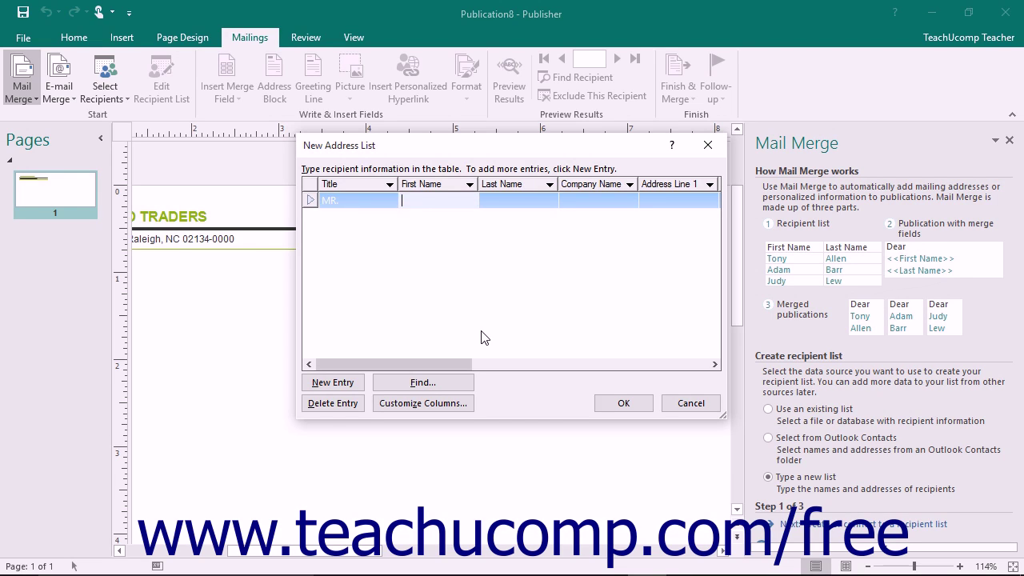
type("Jon")
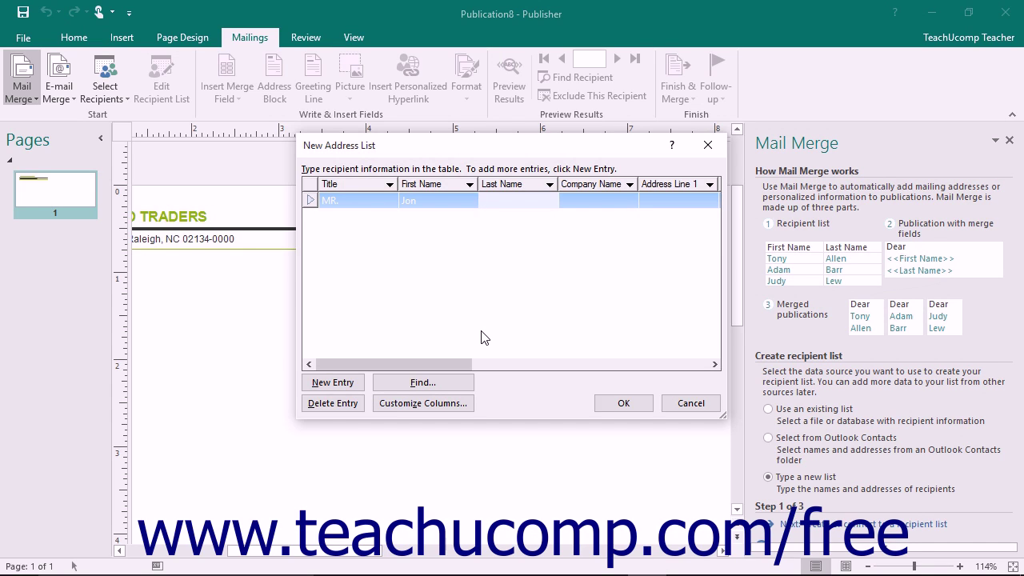
scroll("right", 3)
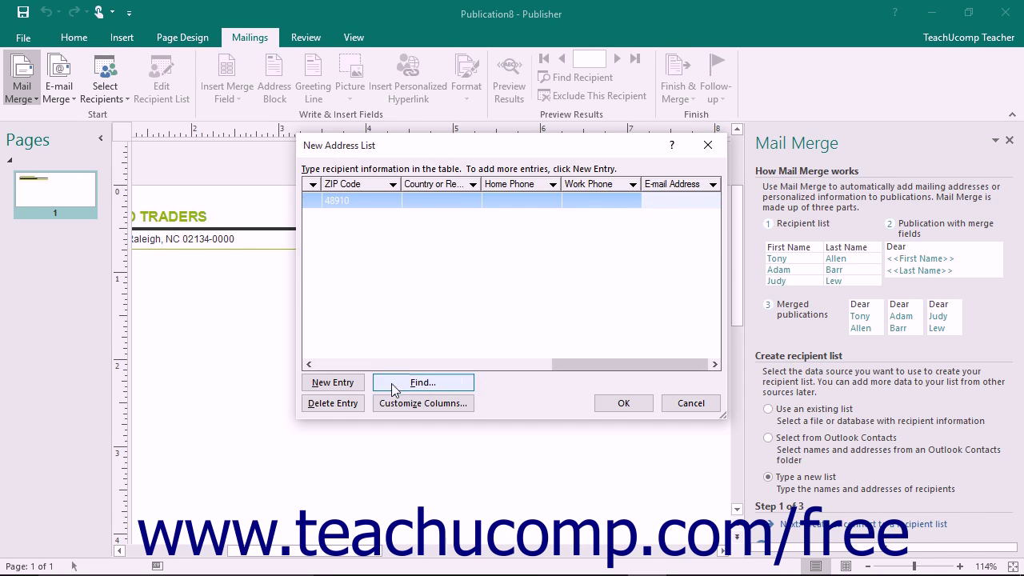
left_click(332, 381)
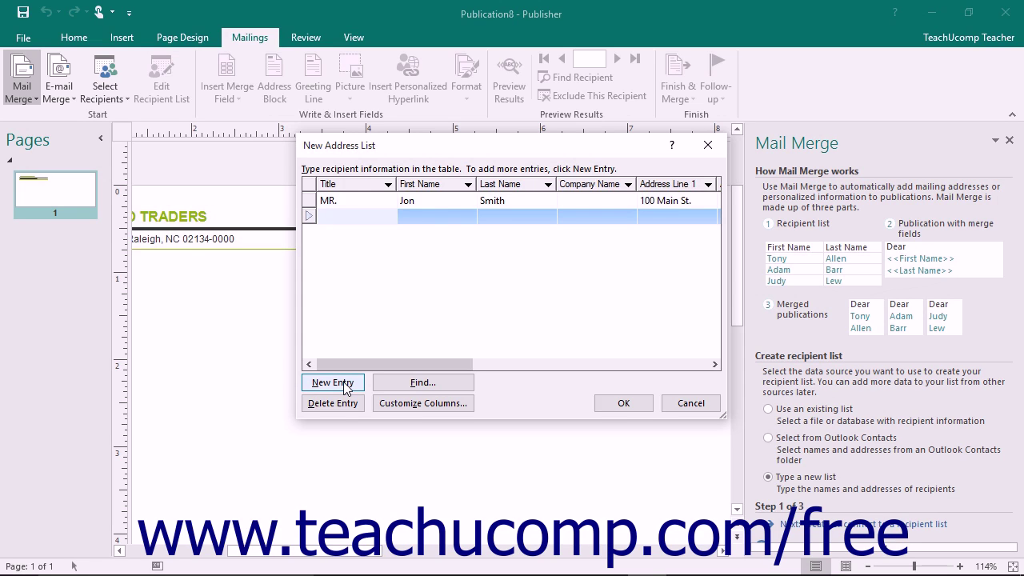
left_click(332, 382)
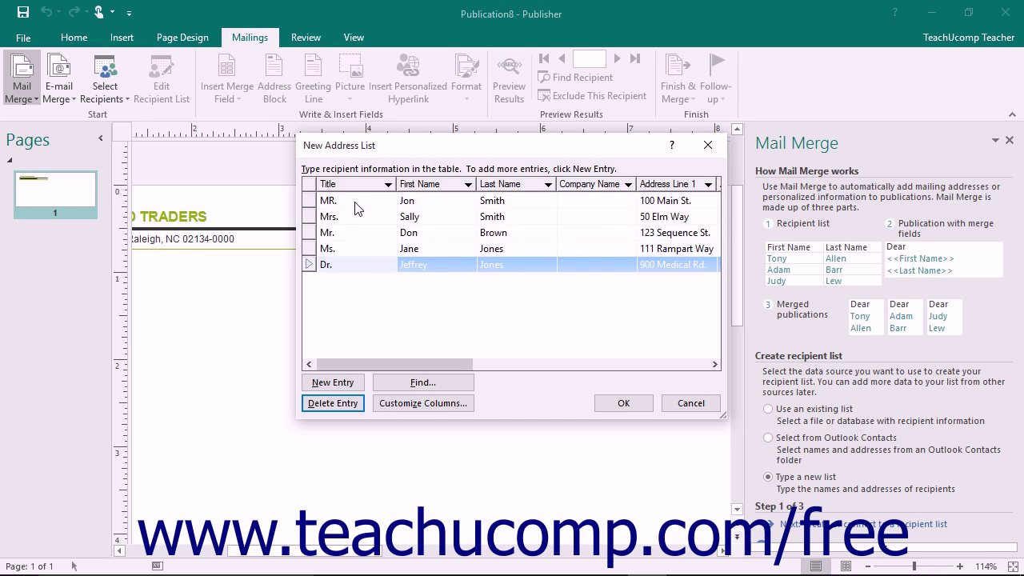
Step: Delete Jon Smith's entry from the address list and confirm
left_click(333, 403)
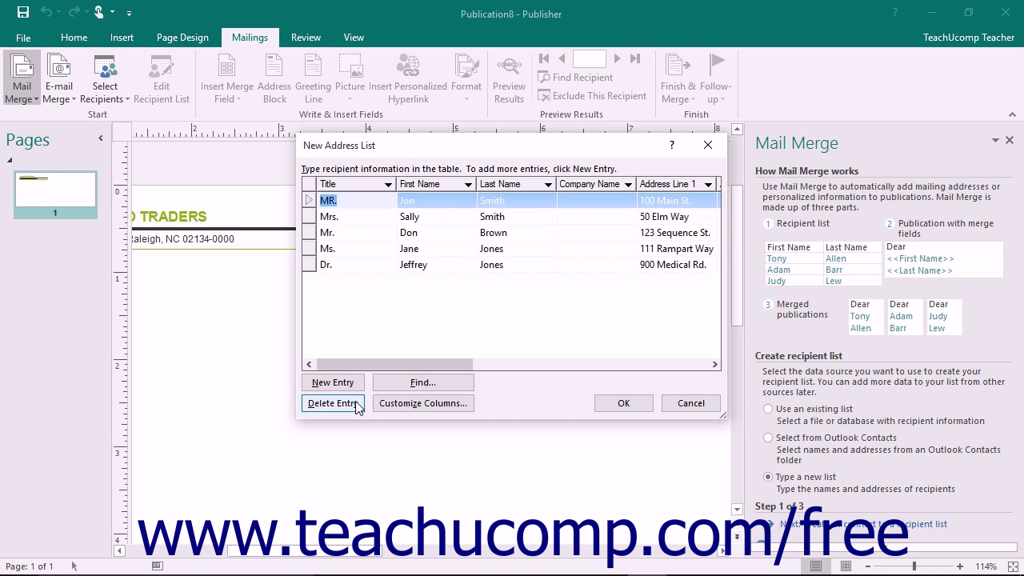
left_click(333, 403)
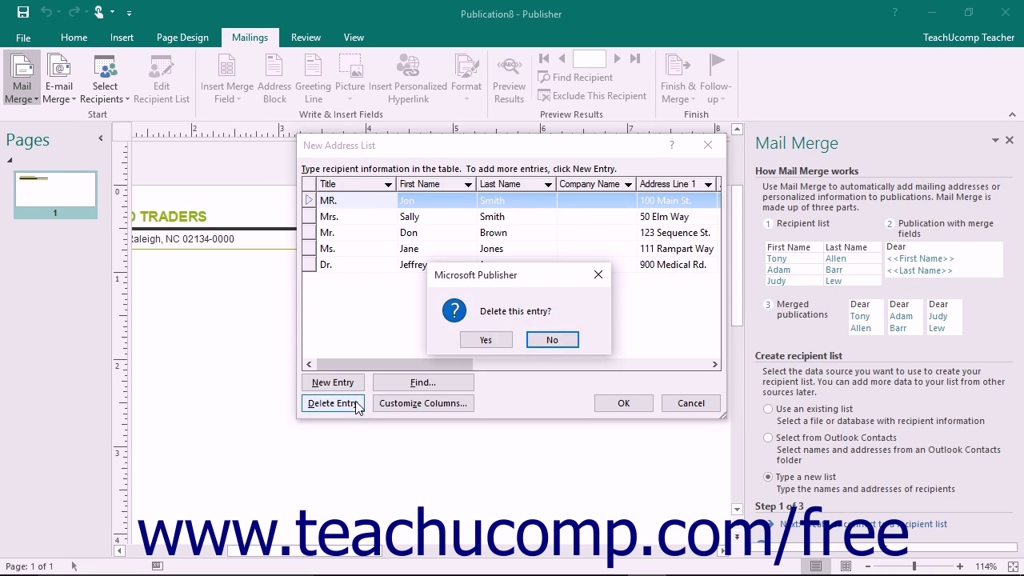
mouse_move(485, 340)
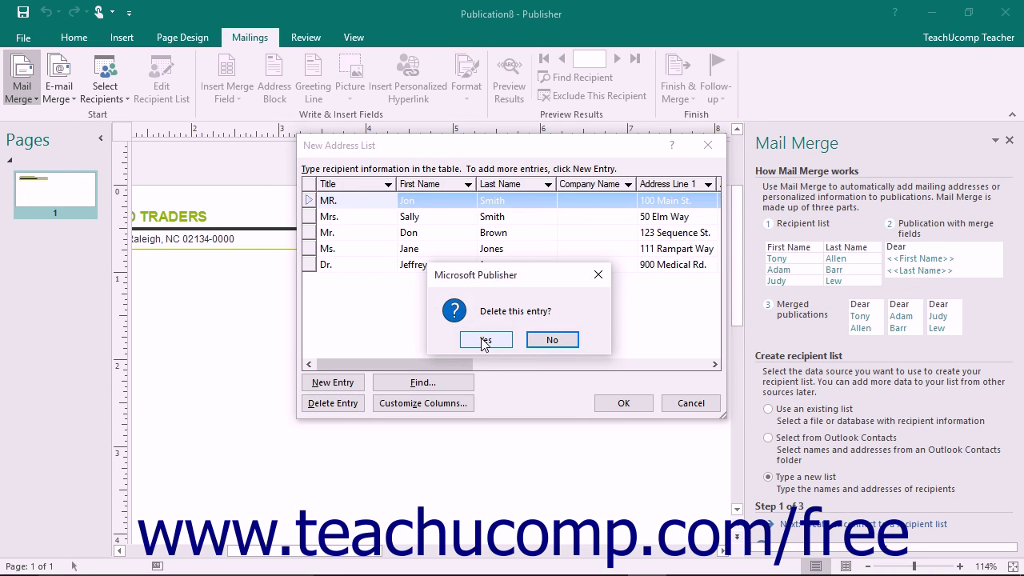
left_click(486, 340)
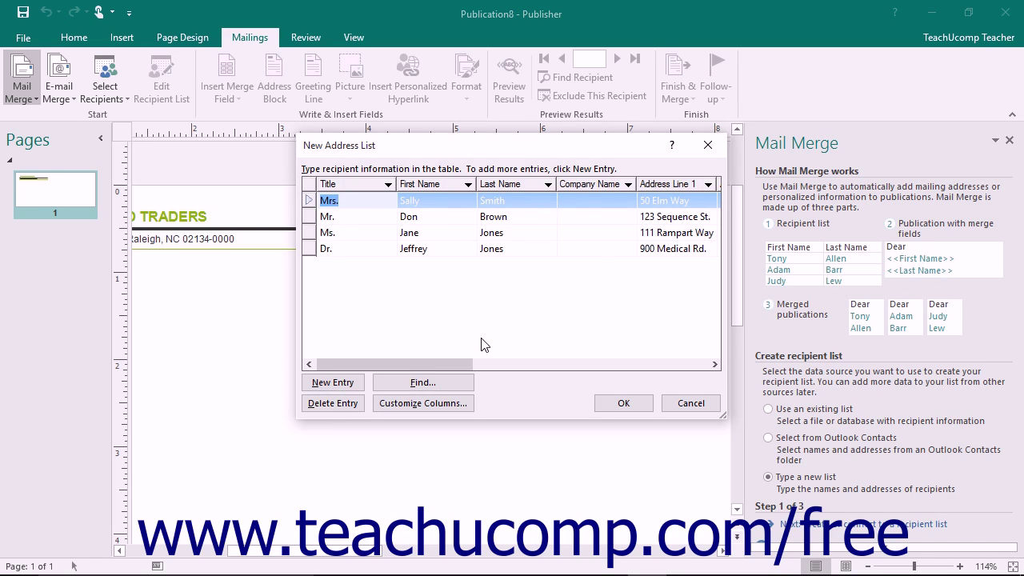
mouse_move(462, 360)
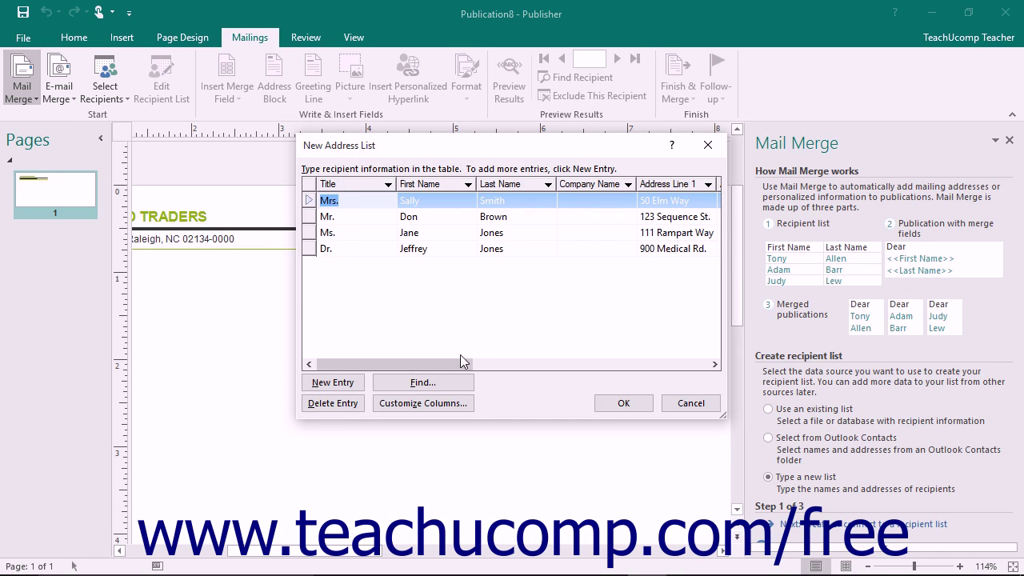
mouse_move(423, 383)
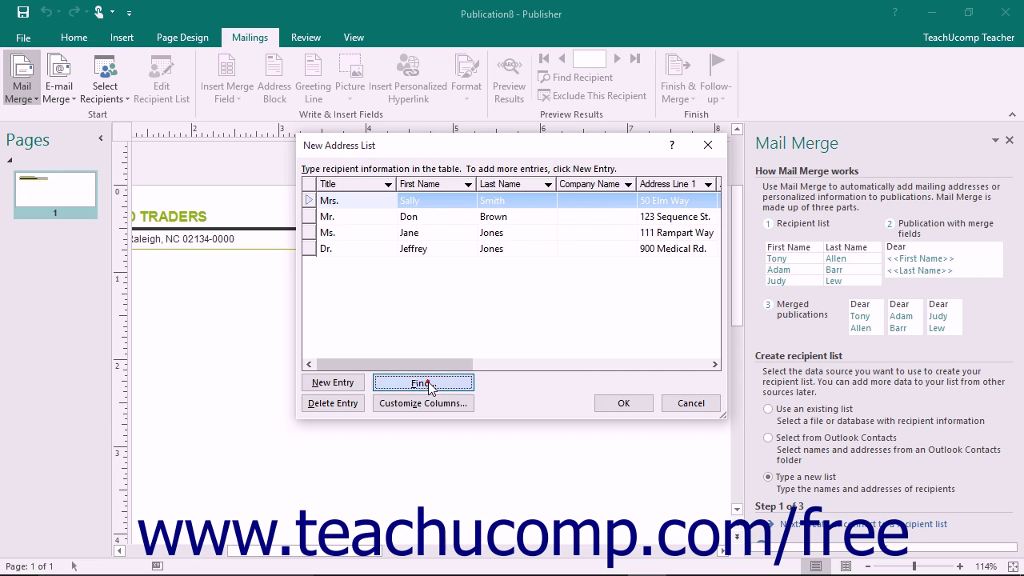
left_click(423, 383)
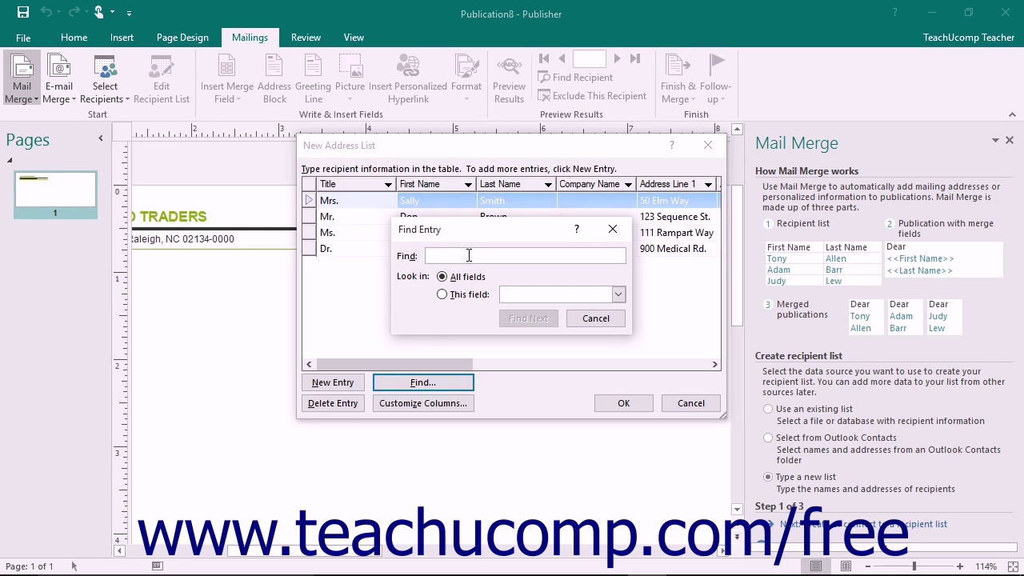
type("Jones")
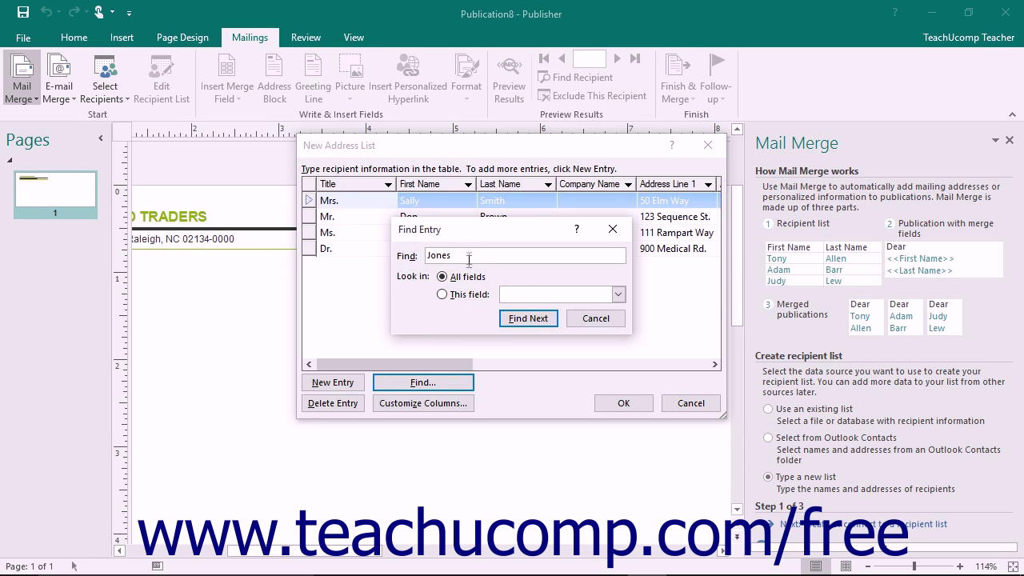
left_click(442, 294)
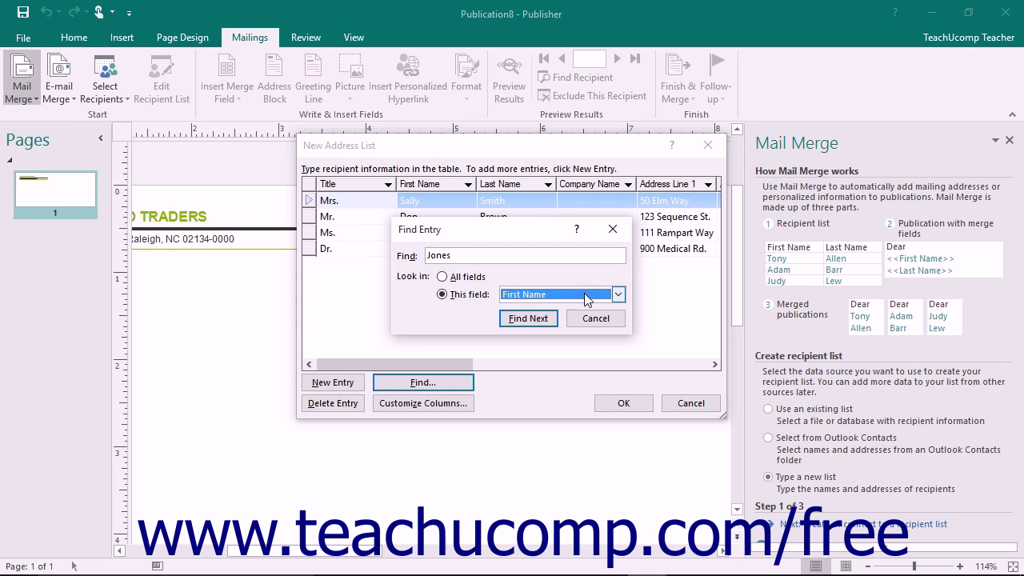
left_click(618, 294)
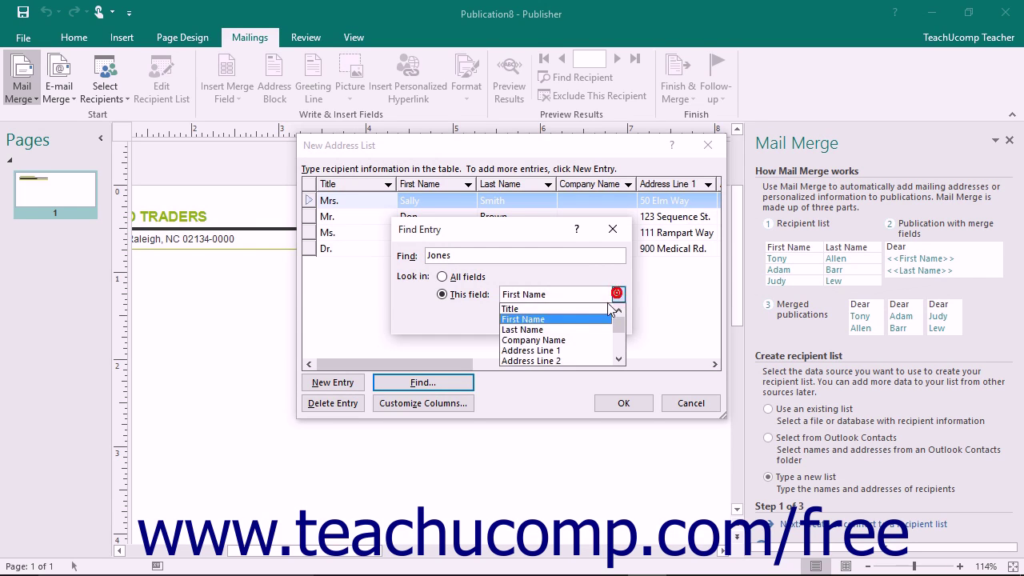
left_click(522, 329)
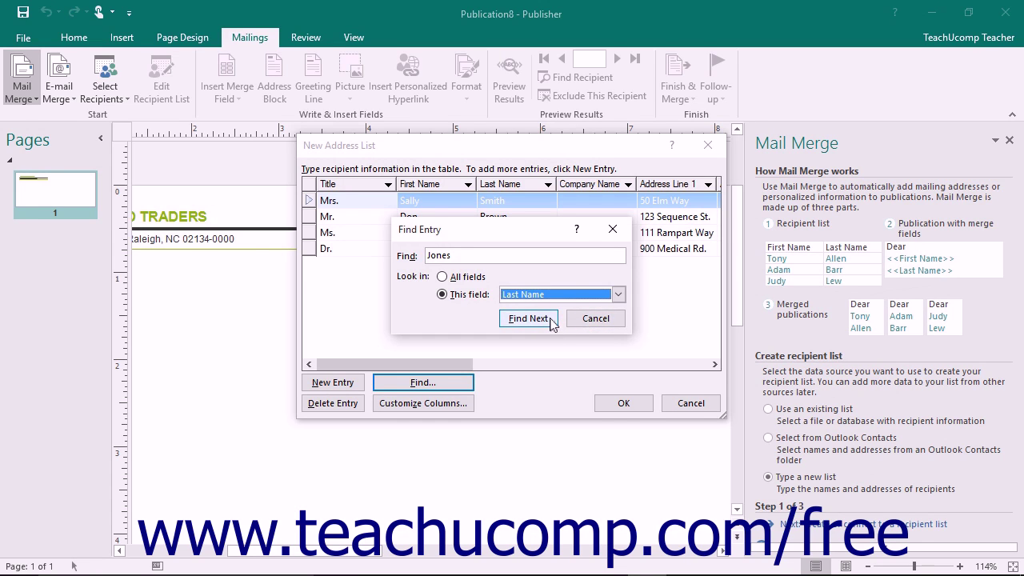
left_click(528, 318)
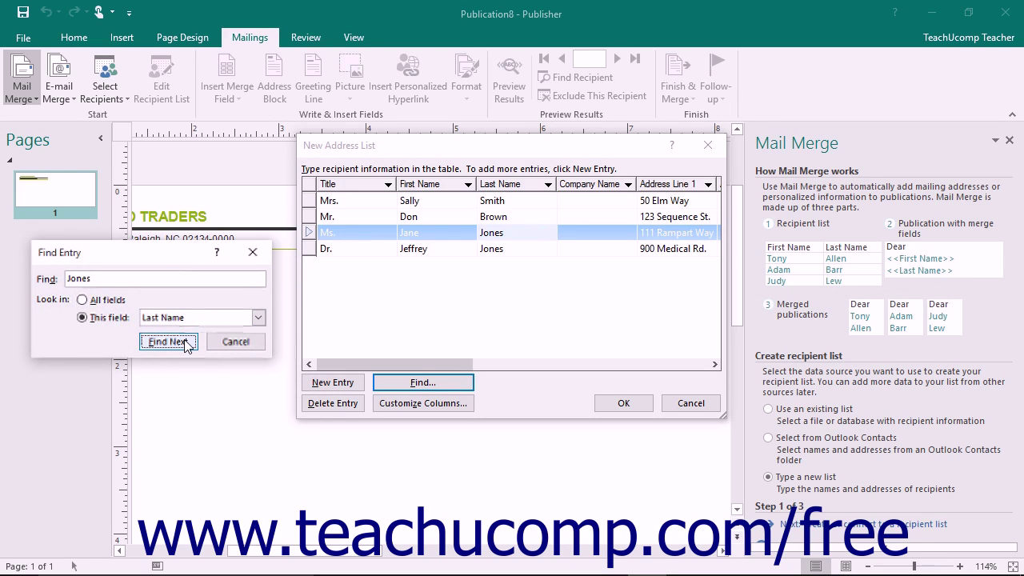
left_click(169, 341)
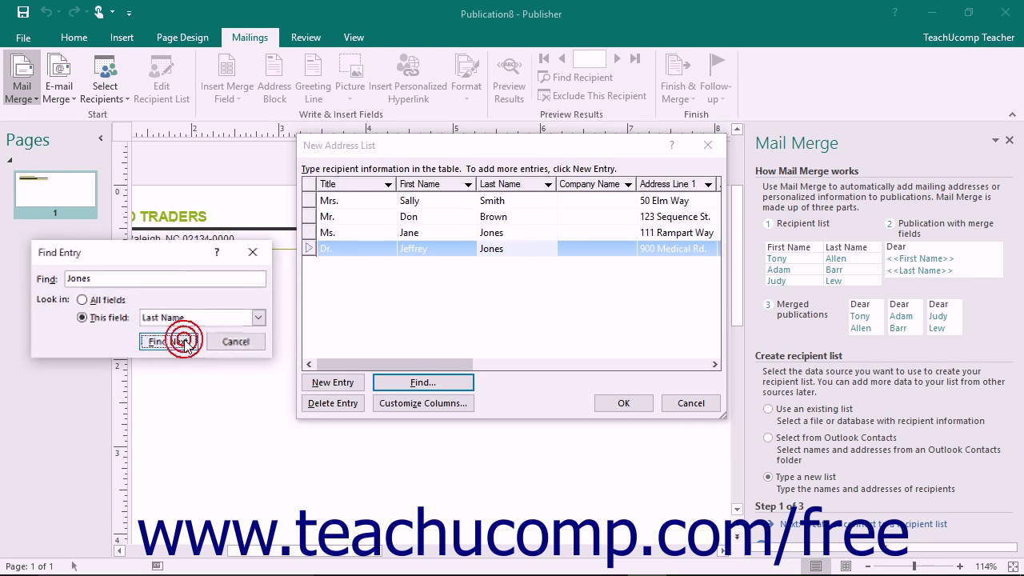
left_click(168, 342)
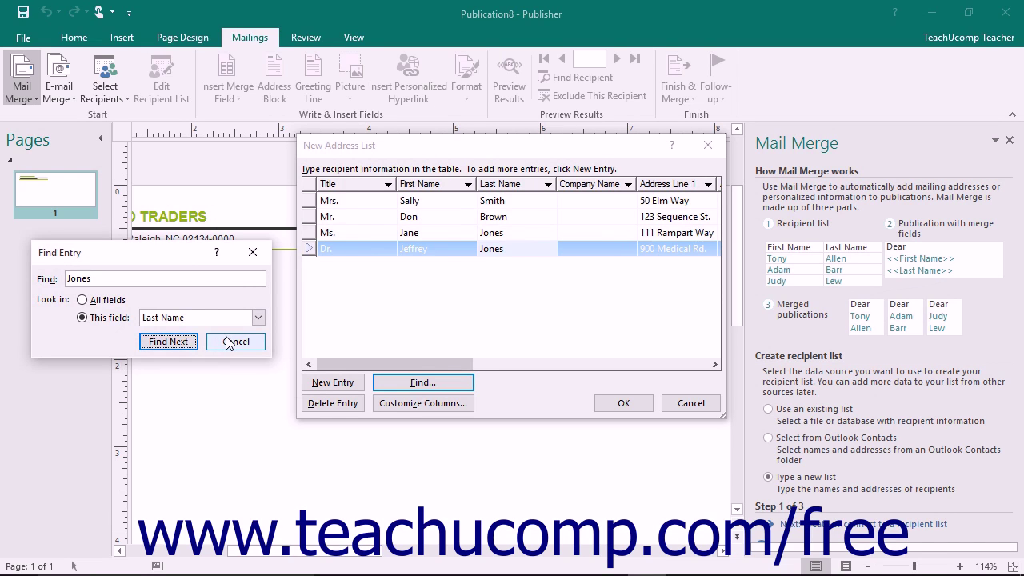
left_click(236, 341)
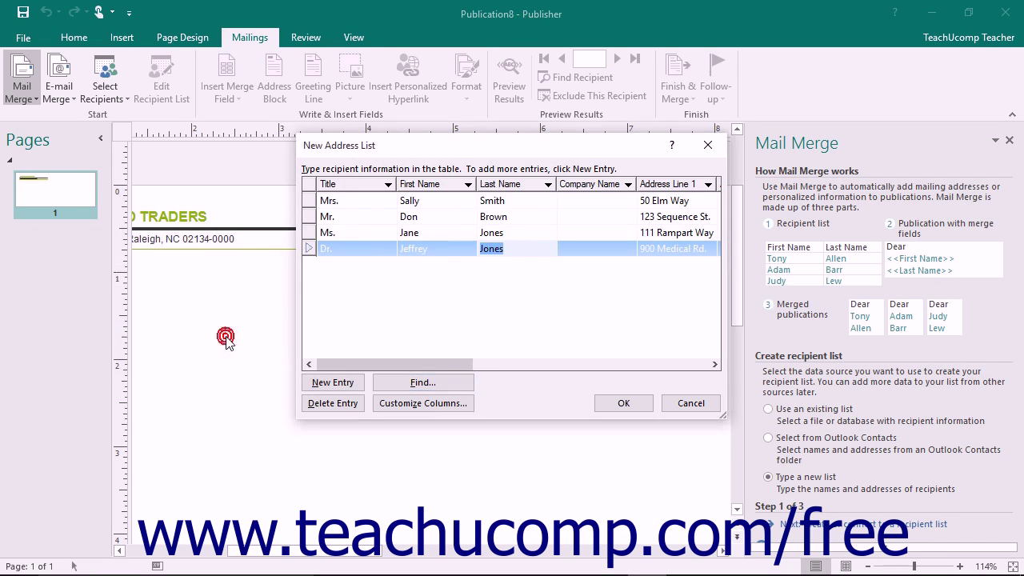
mouse_move(423, 403)
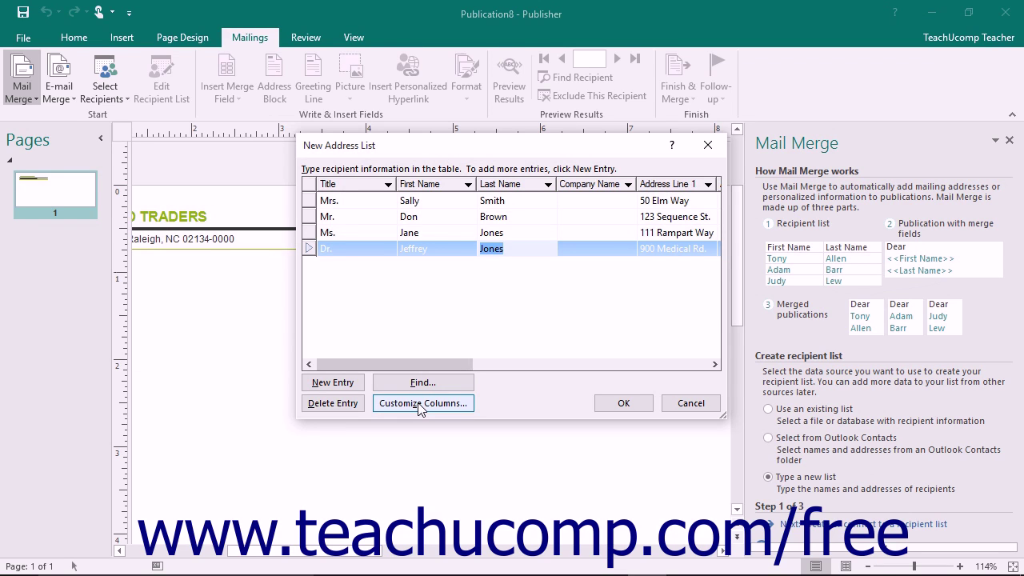
Step: Add a 'Twitter Handle' field to the address list columns, placed below Title
left_click(422, 402)
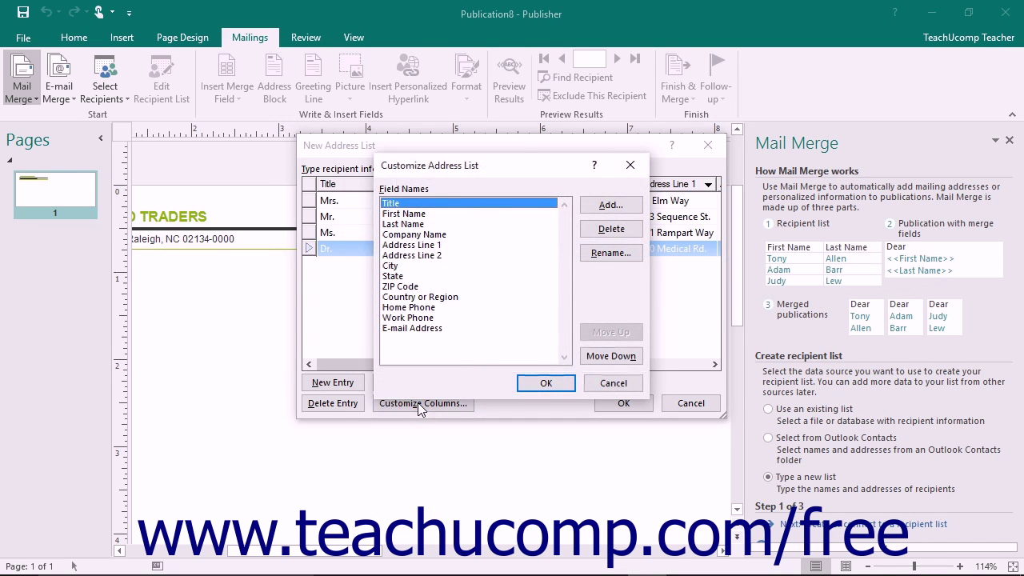
mouse_move(452, 352)
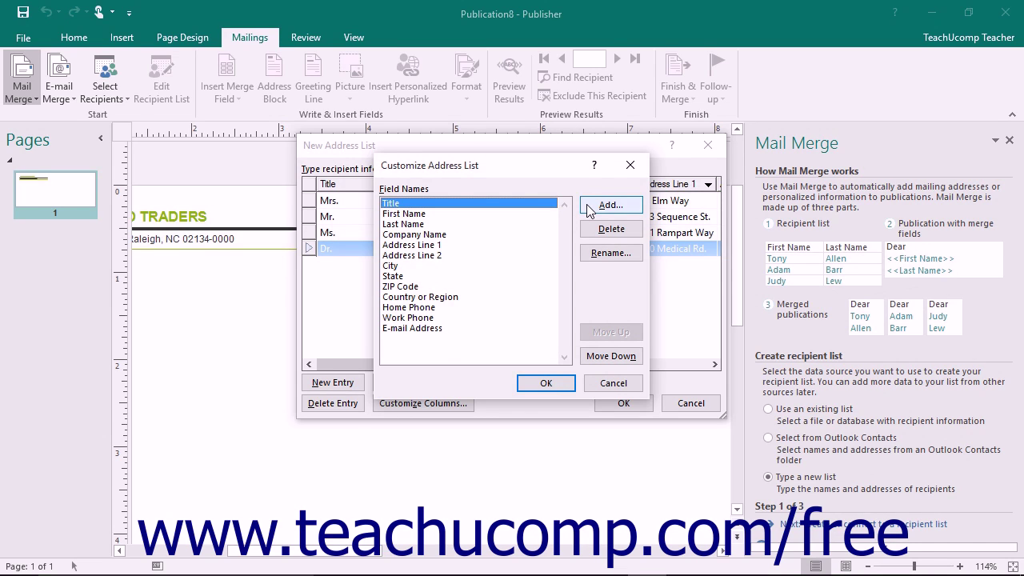
left_click(611, 205)
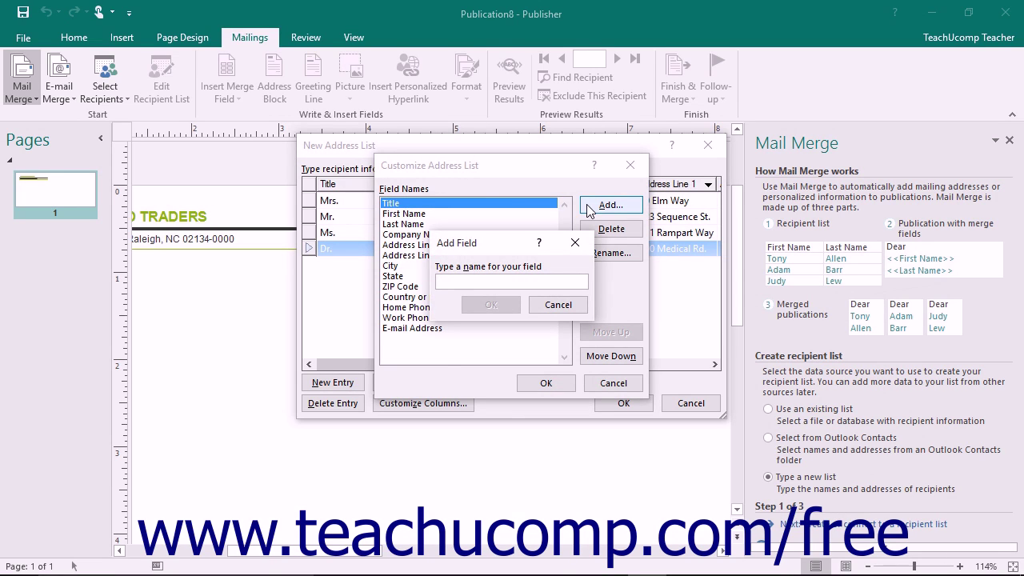
type("Twitter Handle")
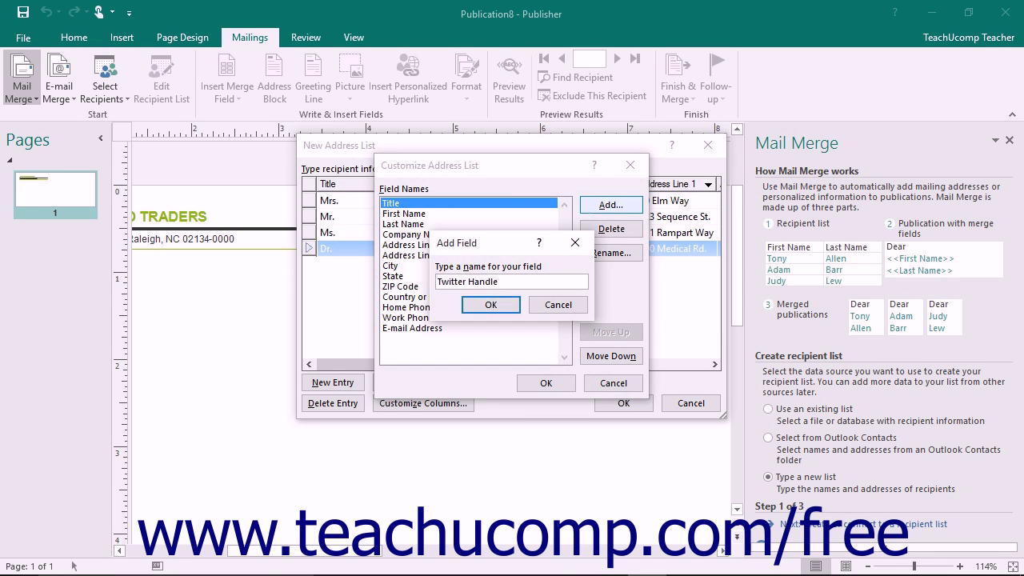
mouse_move(592, 210)
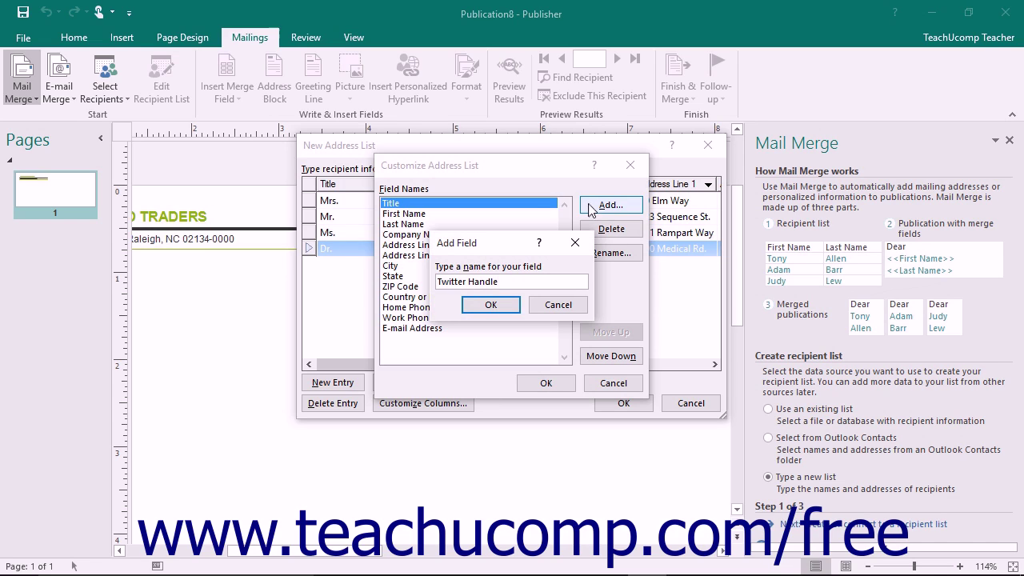
left_click(490, 304)
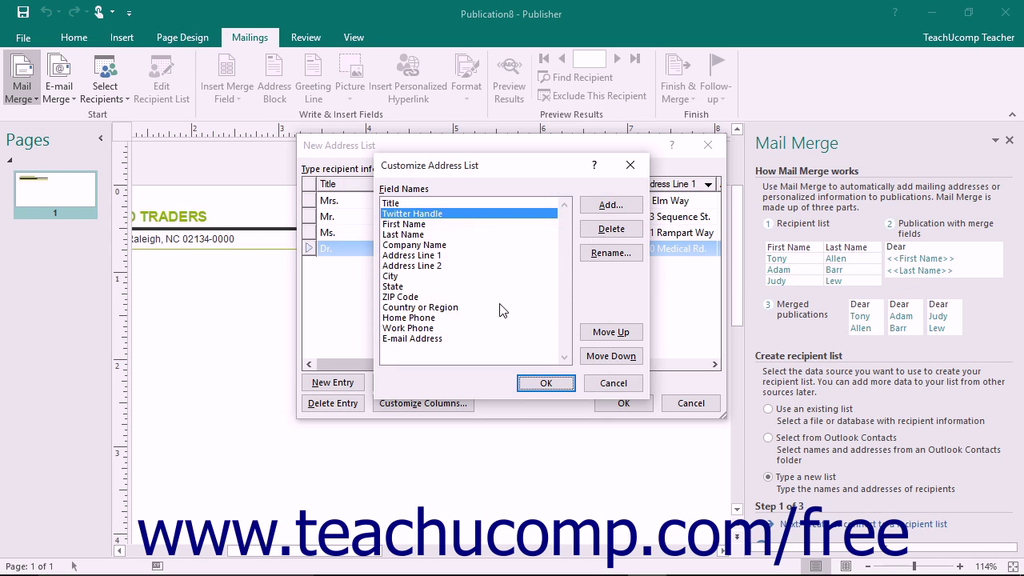
mouse_move(454, 217)
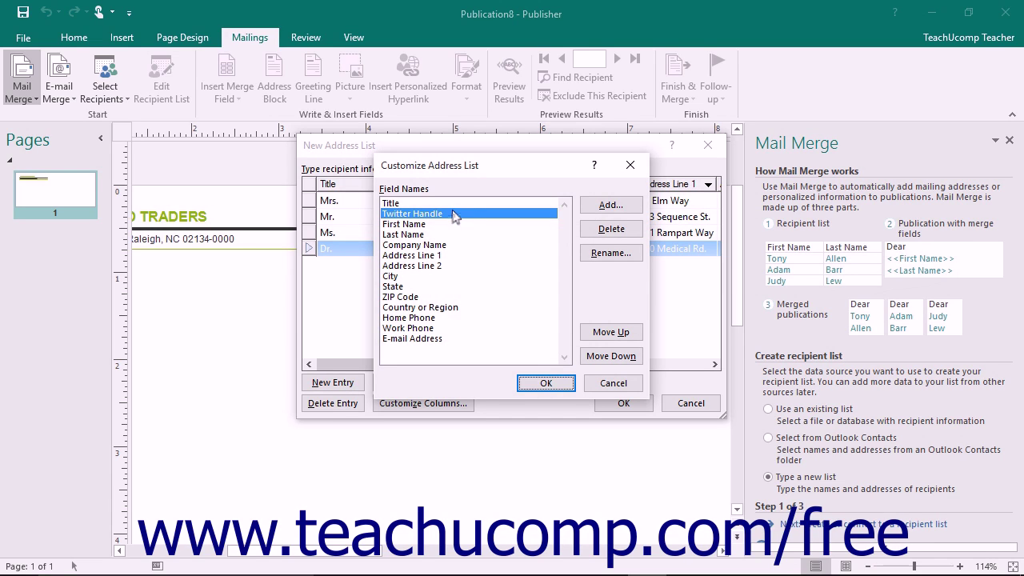
mouse_move(611, 229)
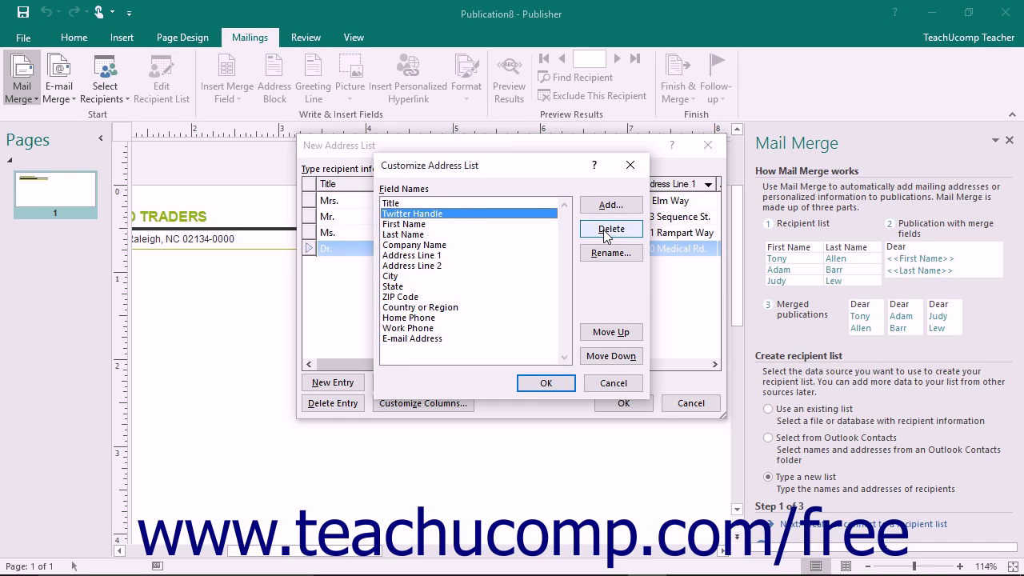
Step: Delete the Twitter Handle field and confirm removing it
left_click(610, 230)
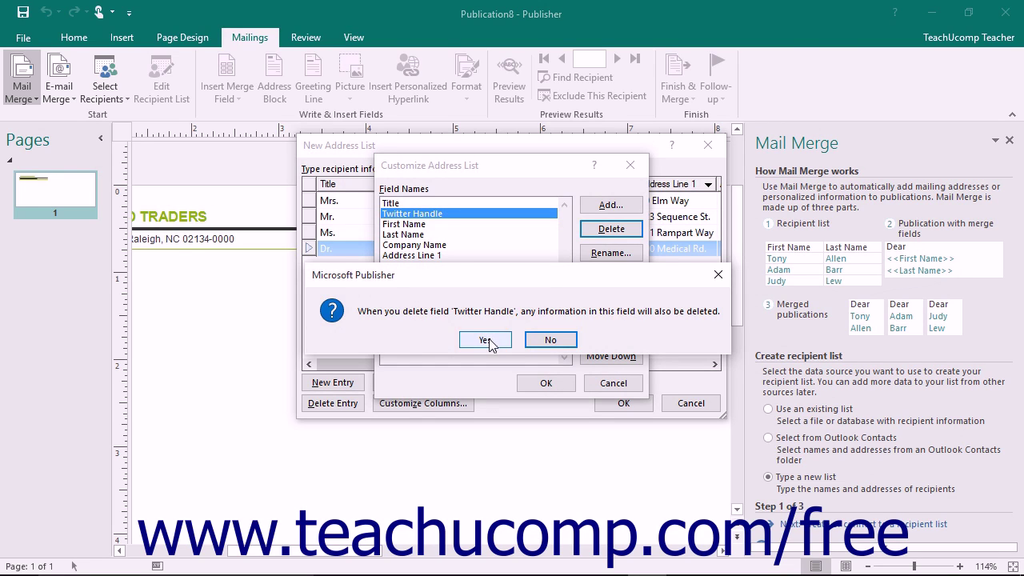
left_click(485, 339)
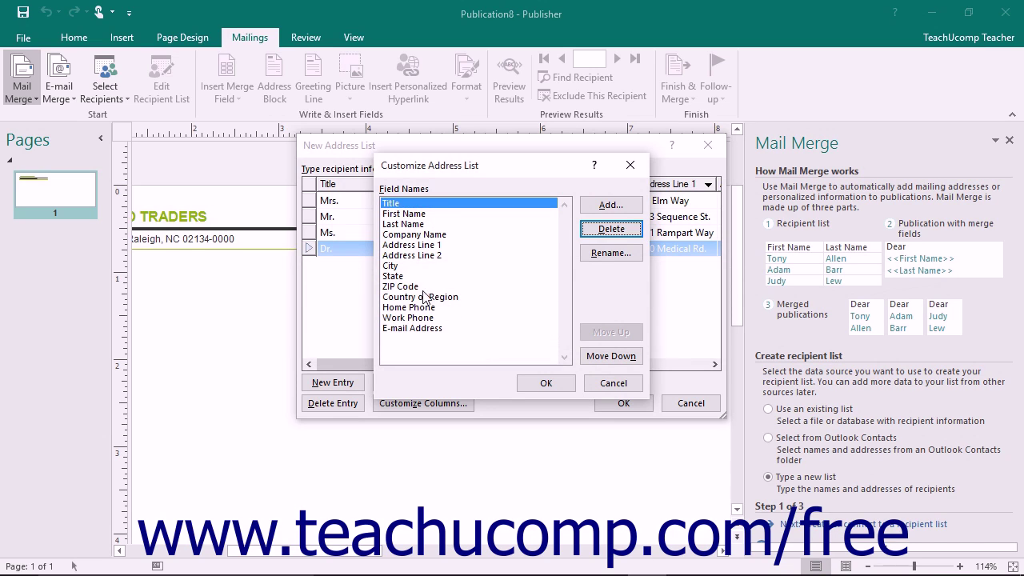
Step: Rename the ZIP Code field to 'Postal Code'
left_click(400, 286)
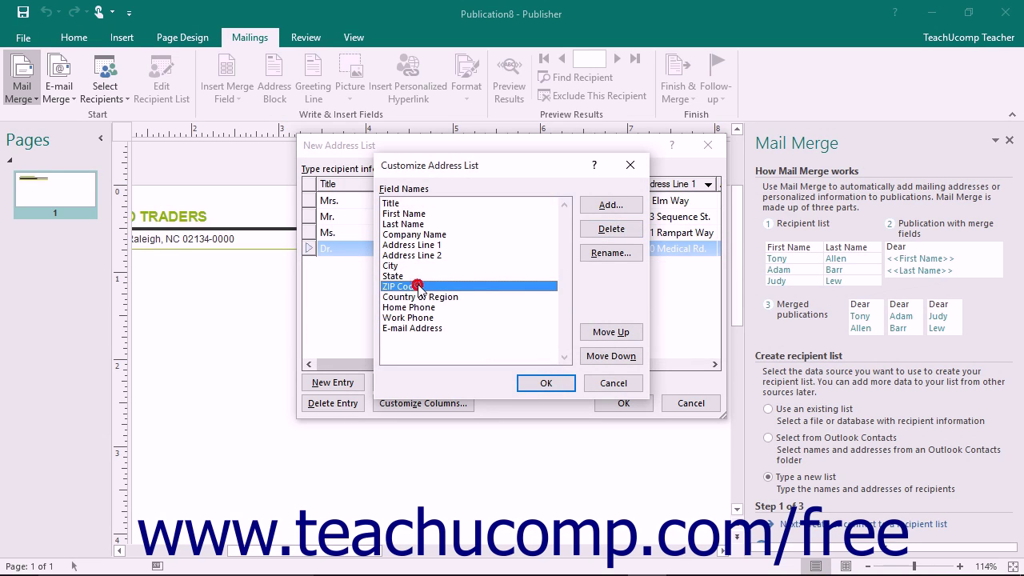
mouse_move(611, 253)
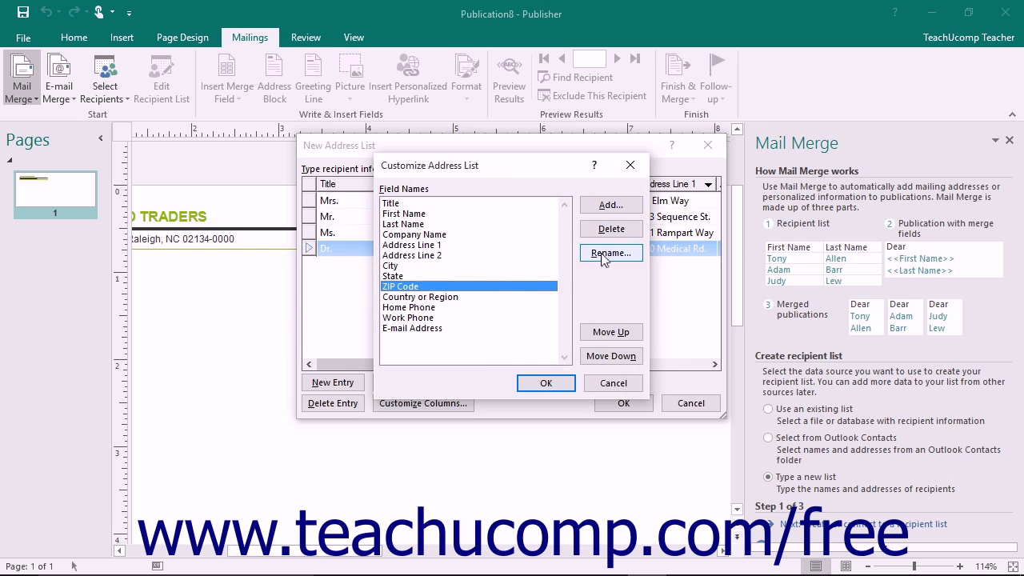
left_click(610, 253)
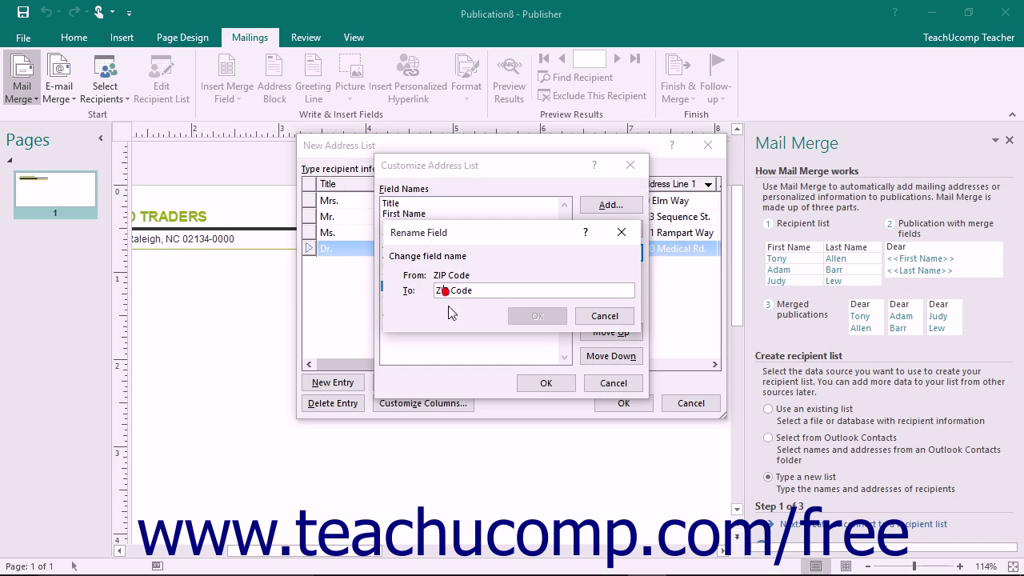
type("Postal Code")
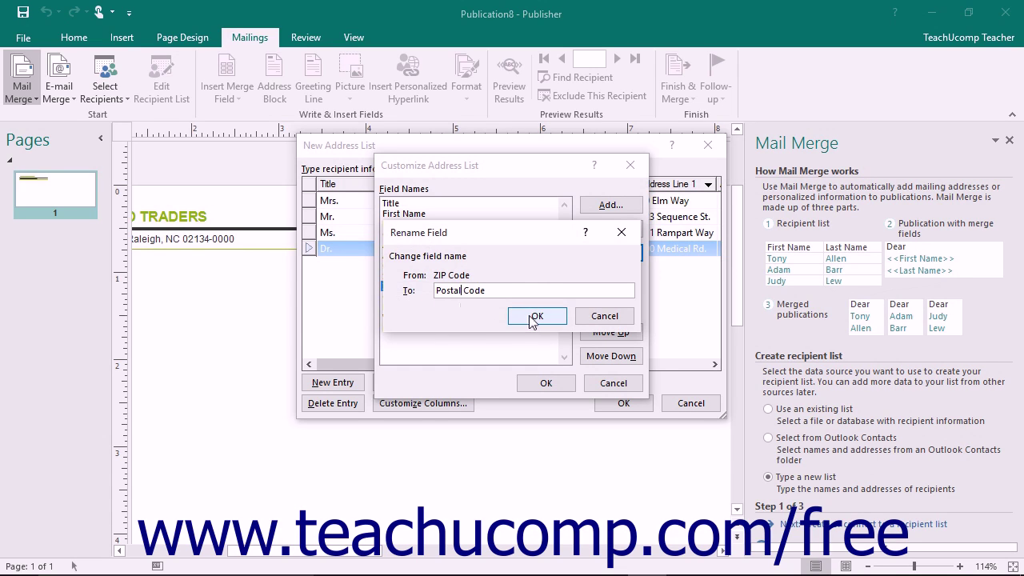
left_click(537, 316)
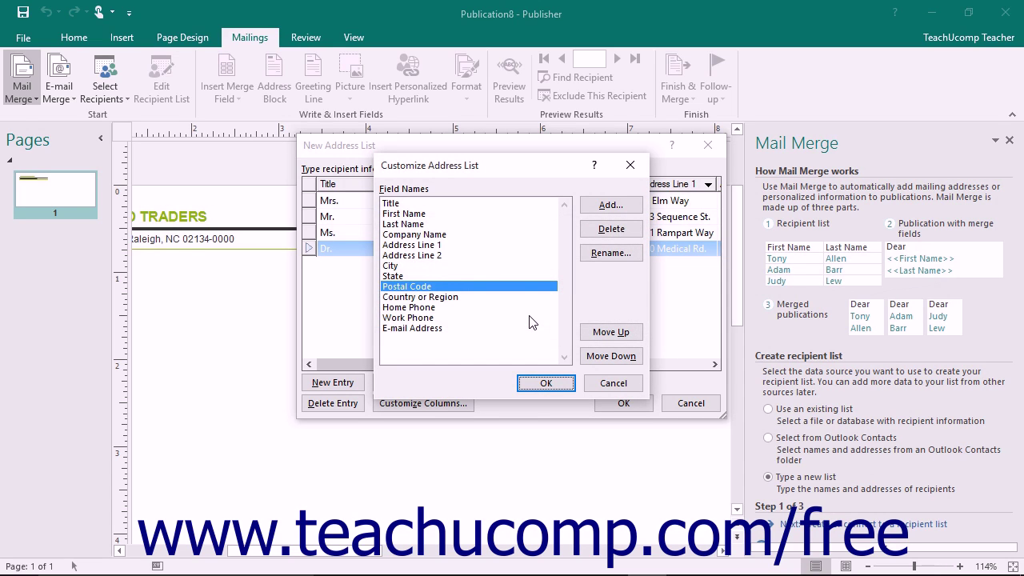
mouse_move(429, 335)
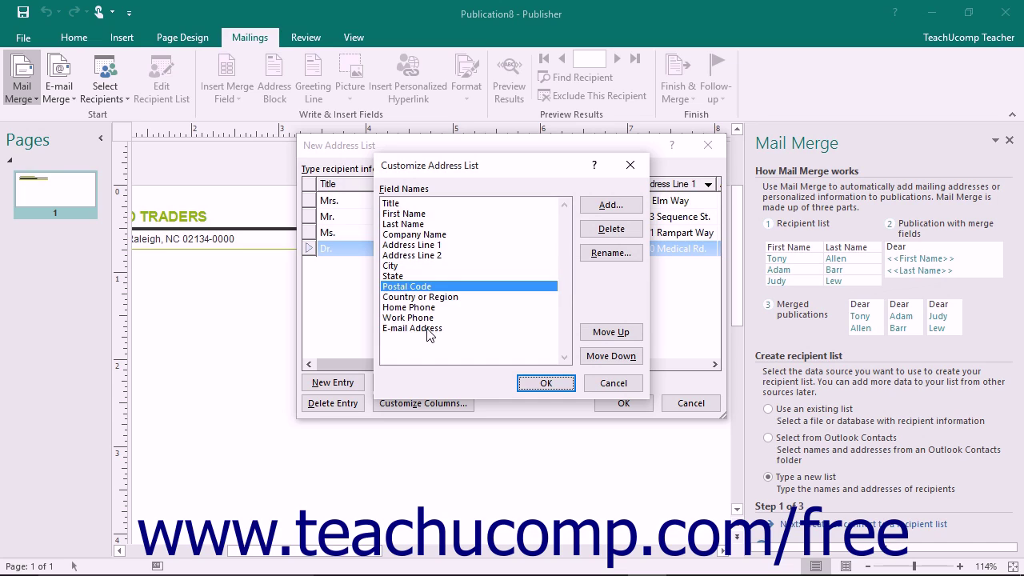
Step: Move E-mail Address up twice and down once to follow Country or Region
left_click(412, 328)
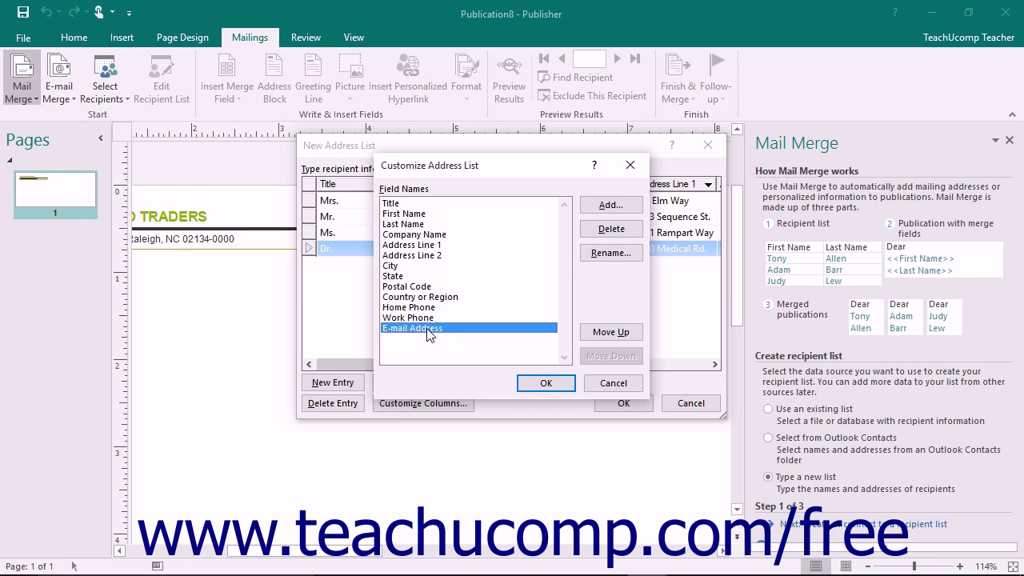
mouse_move(611, 332)
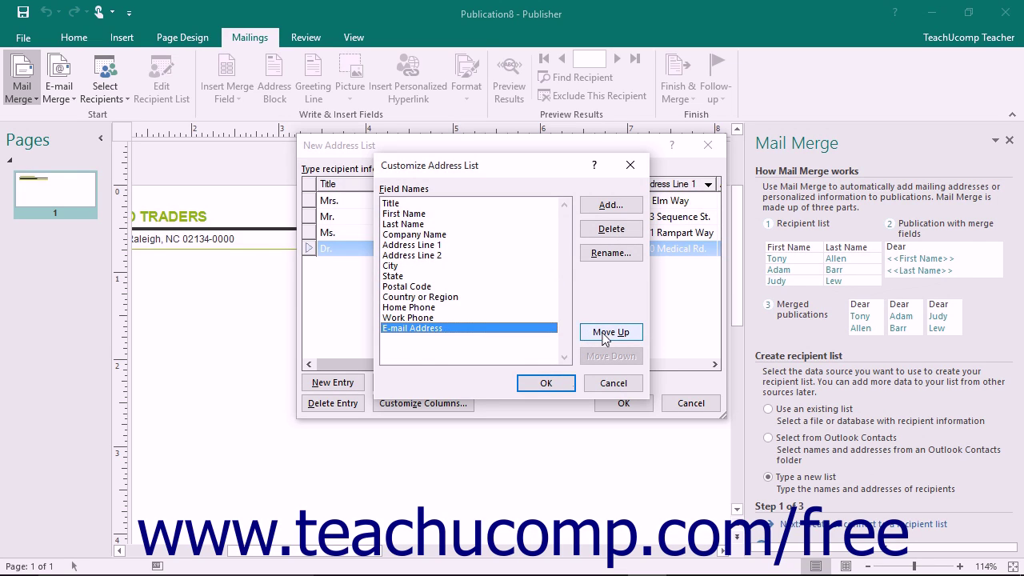
left_click(610, 332)
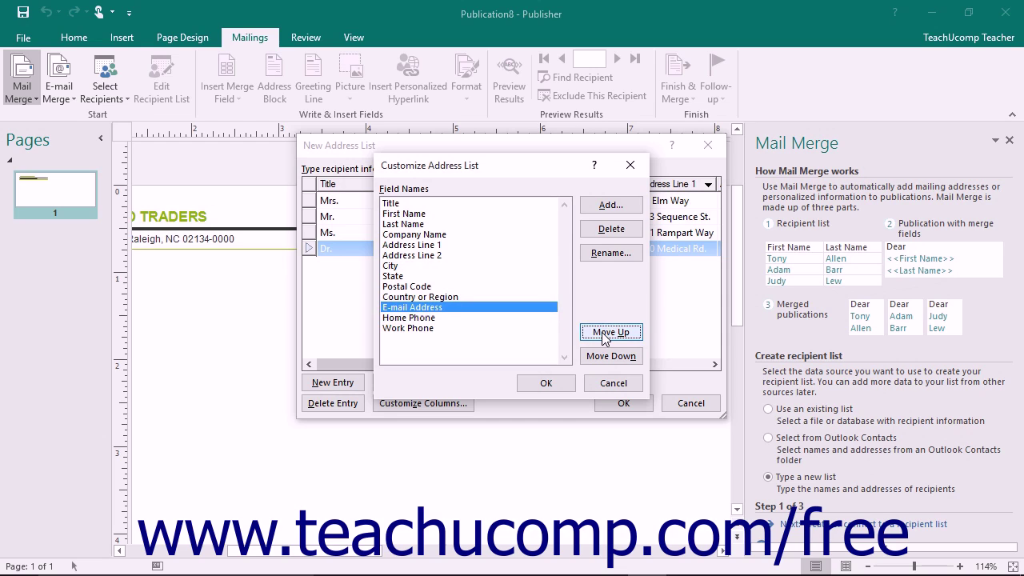
left_click(611, 332)
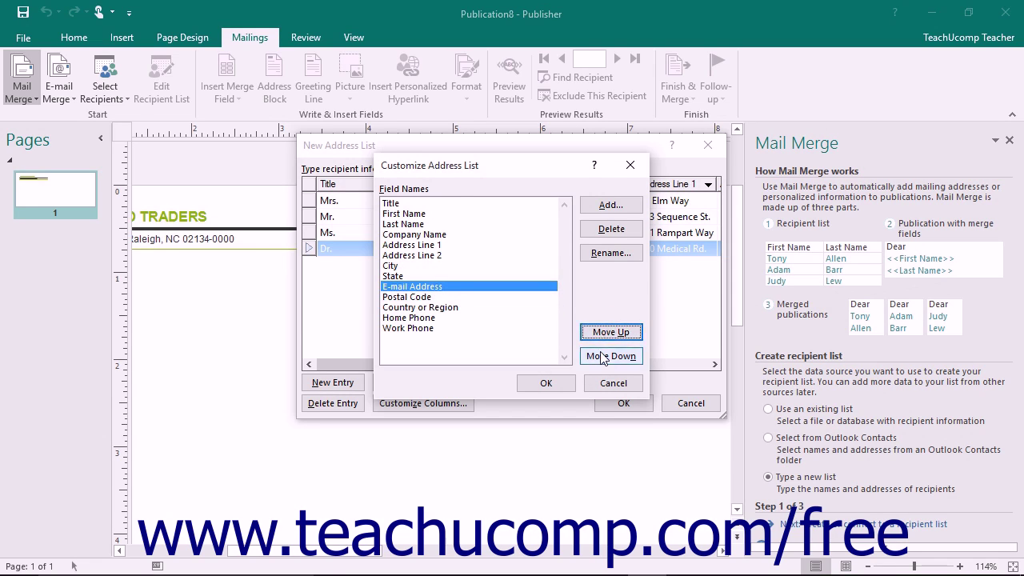
left_click(610, 356)
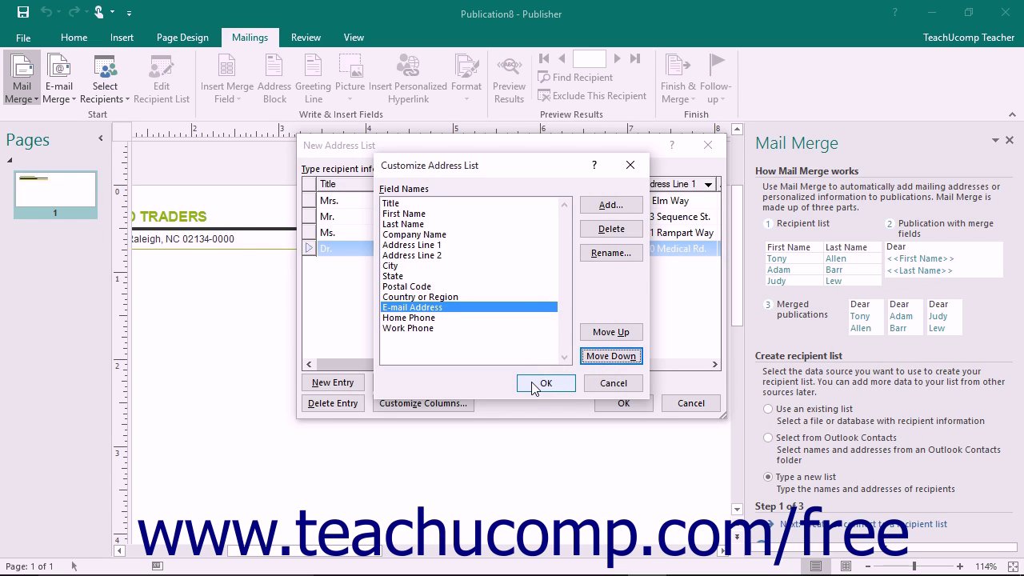
Step: Apply the column changes and finish the address list, bringing up Save Address List
left_click(546, 382)
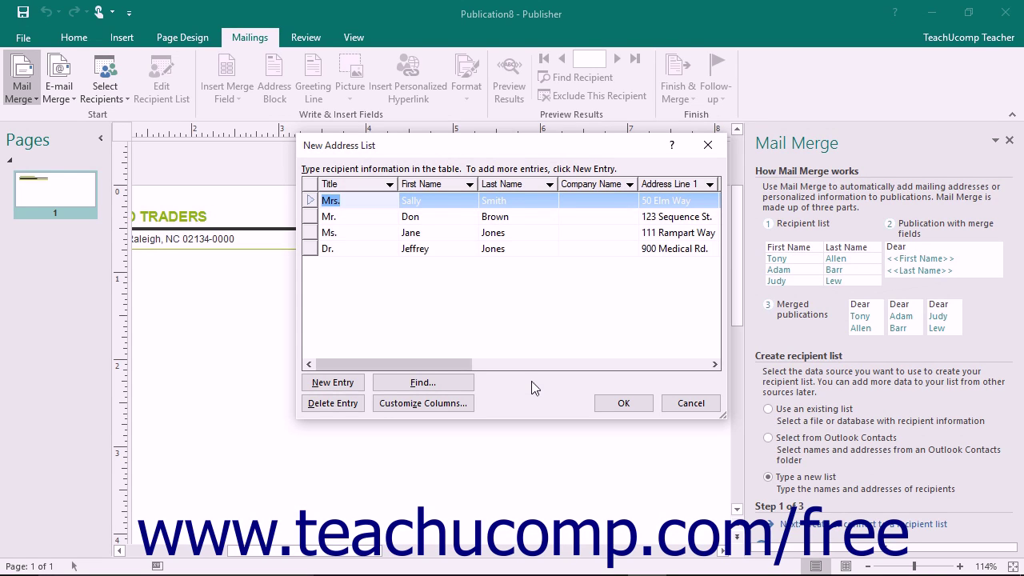
mouse_move(623, 403)
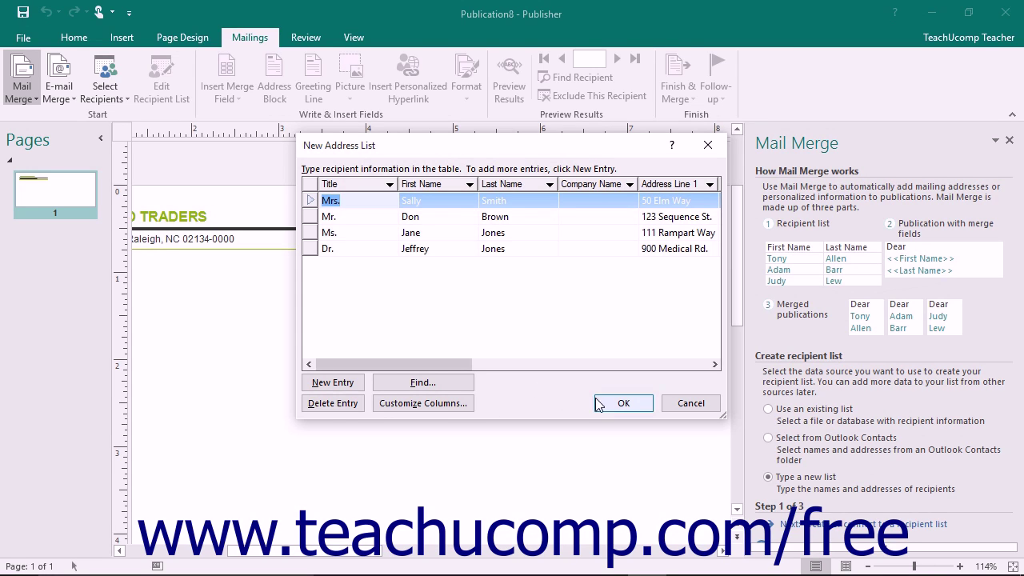
mouse_move(605, 408)
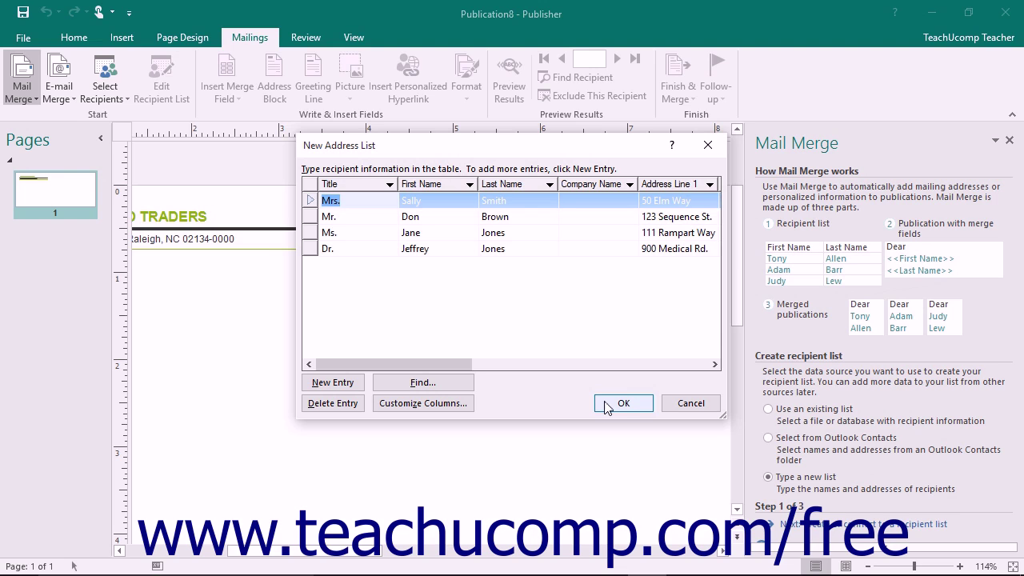
left_click(624, 403)
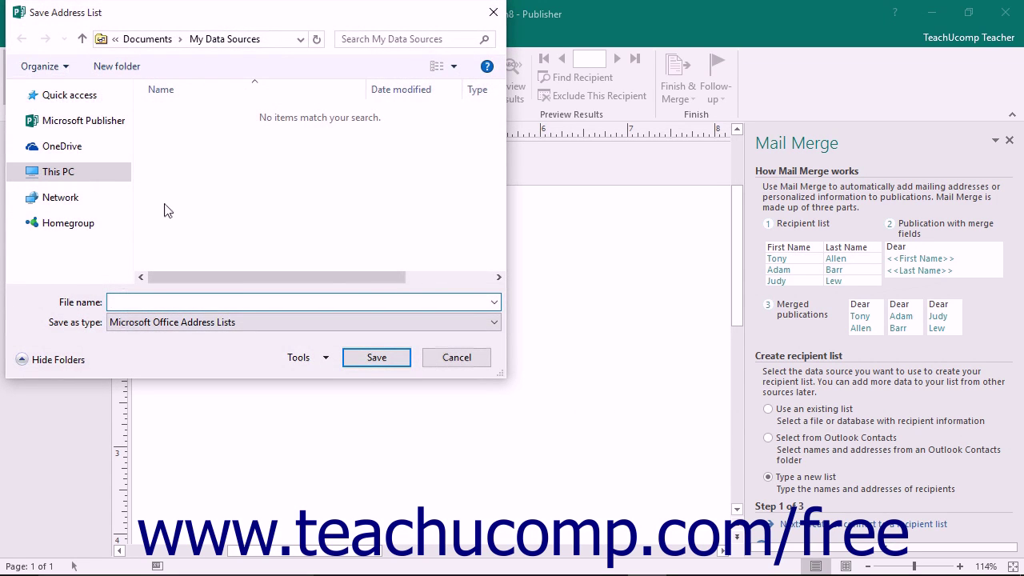